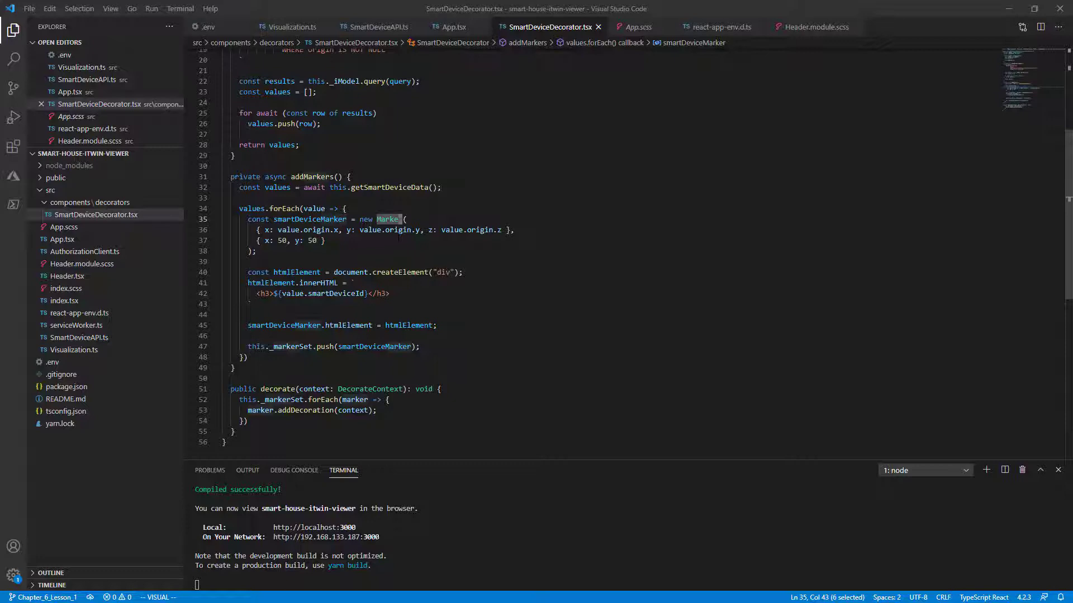
{"action": "mouse_move", "coordinate": [388, 219]}
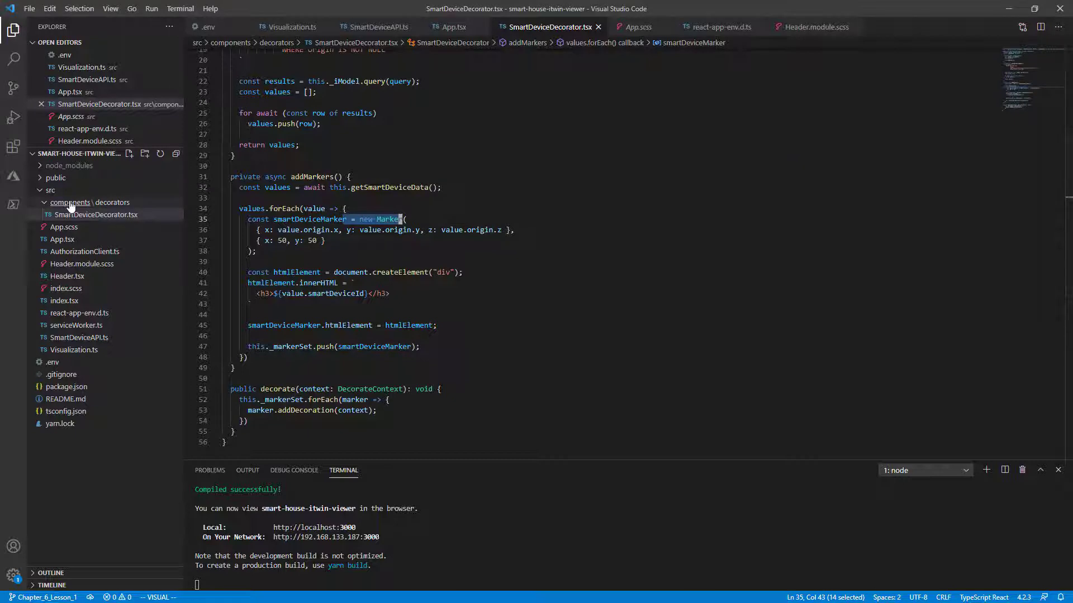
Add a 'markers' folder under components with a new SmartDeviceMarker.tsx file inside.
{"action": "right_click", "coordinate": [70, 202]}
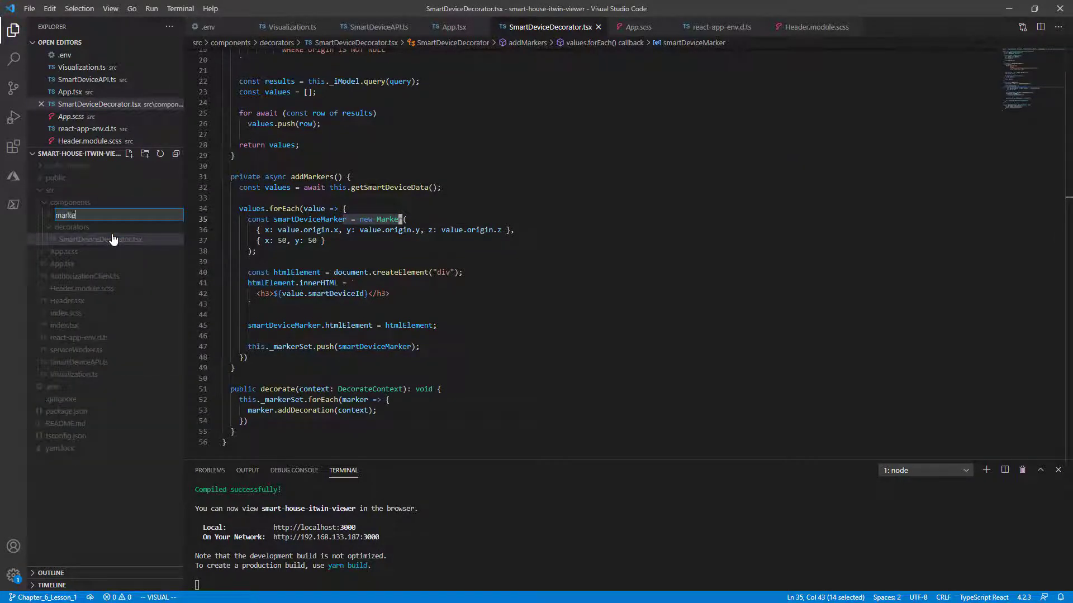
{"action": "key", "text": "Enter"}
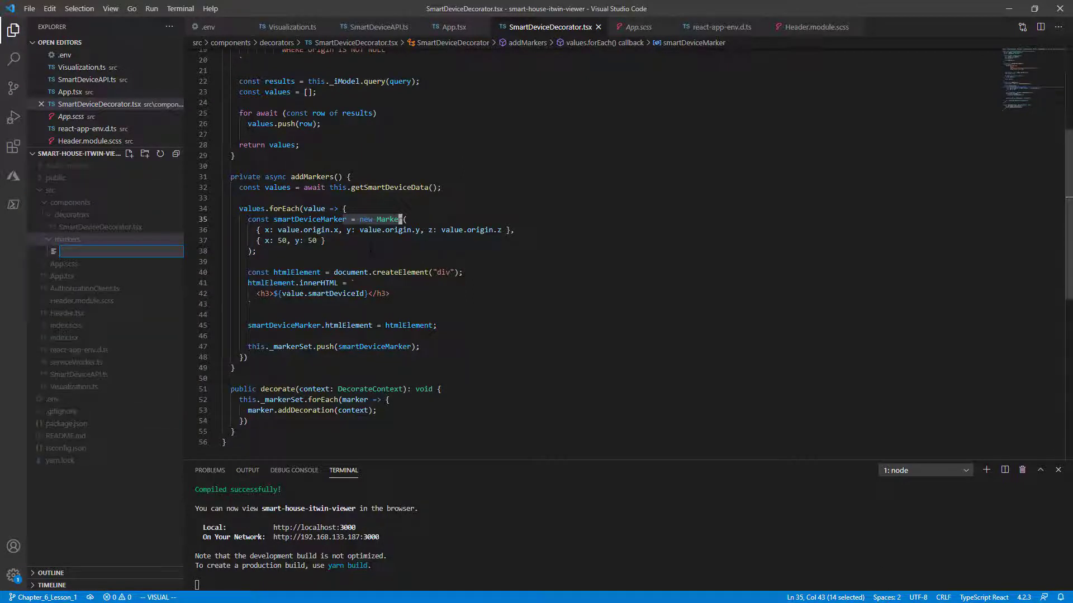
{"action": "type", "text": "SmartDeviceM"}
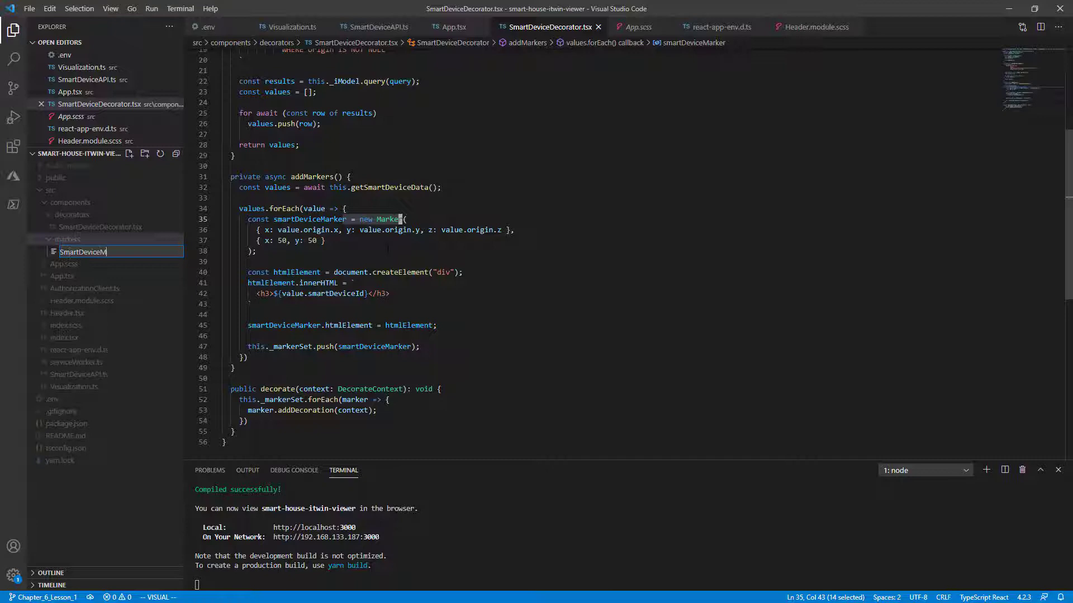
{"action": "key", "text": "Enter"}
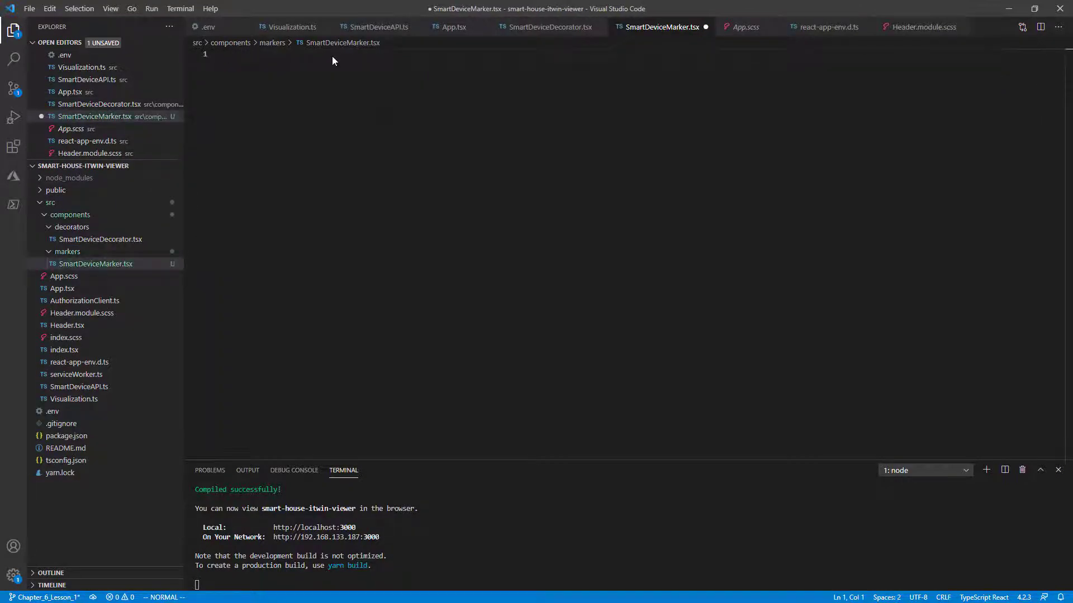
On line 1, write import { Marker } from the iTwin.js frontend package.
{"action": "type", "text": "imp"}
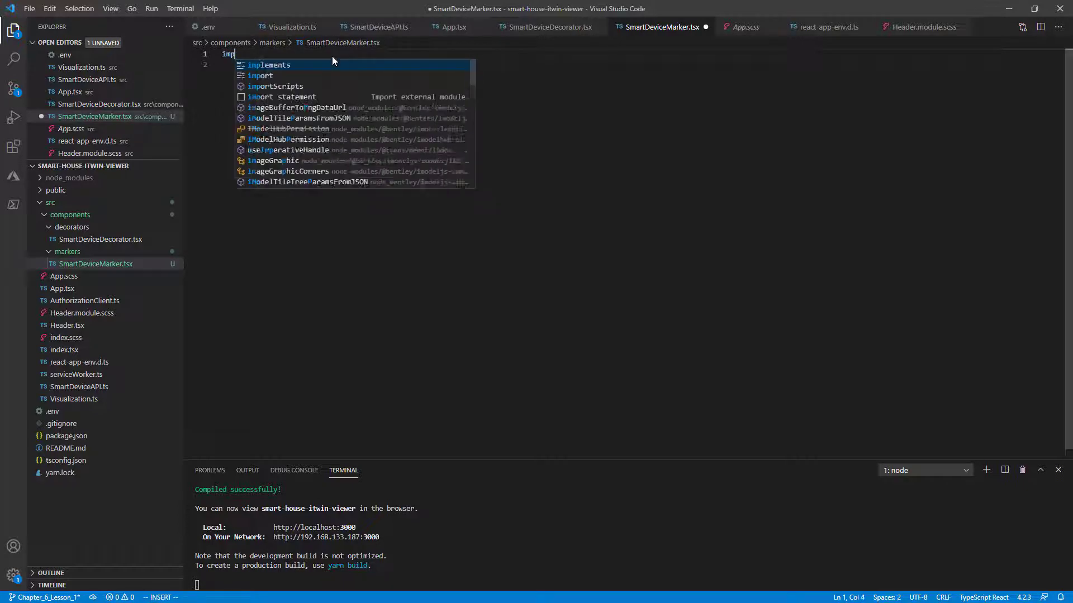
{"action": "type", "text": "import {} from \"@"}
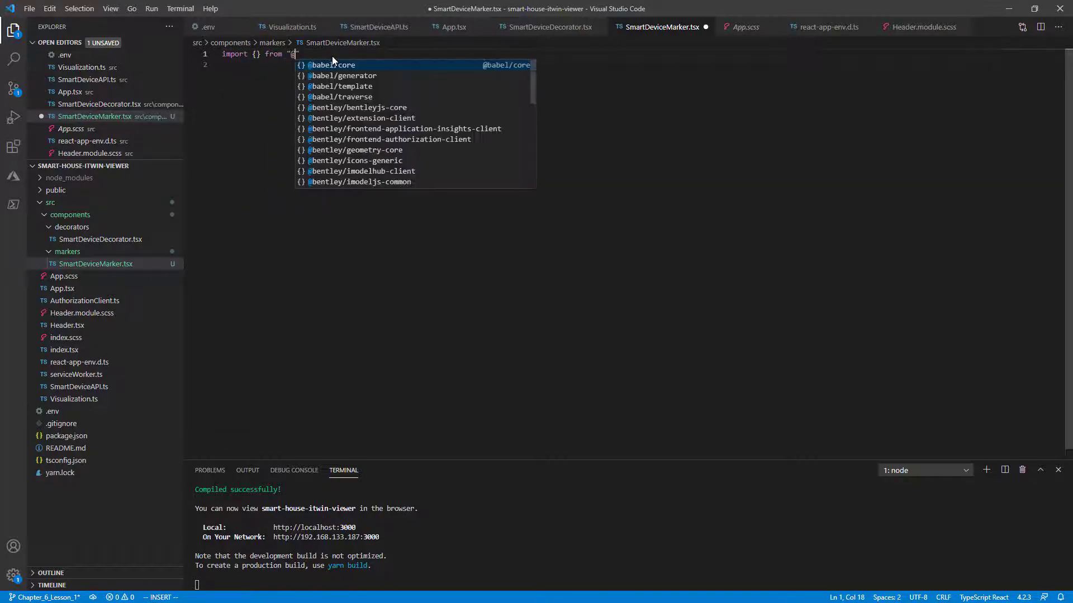
{"action": "type", "text": "@bentley/imodeljs-frontend"}
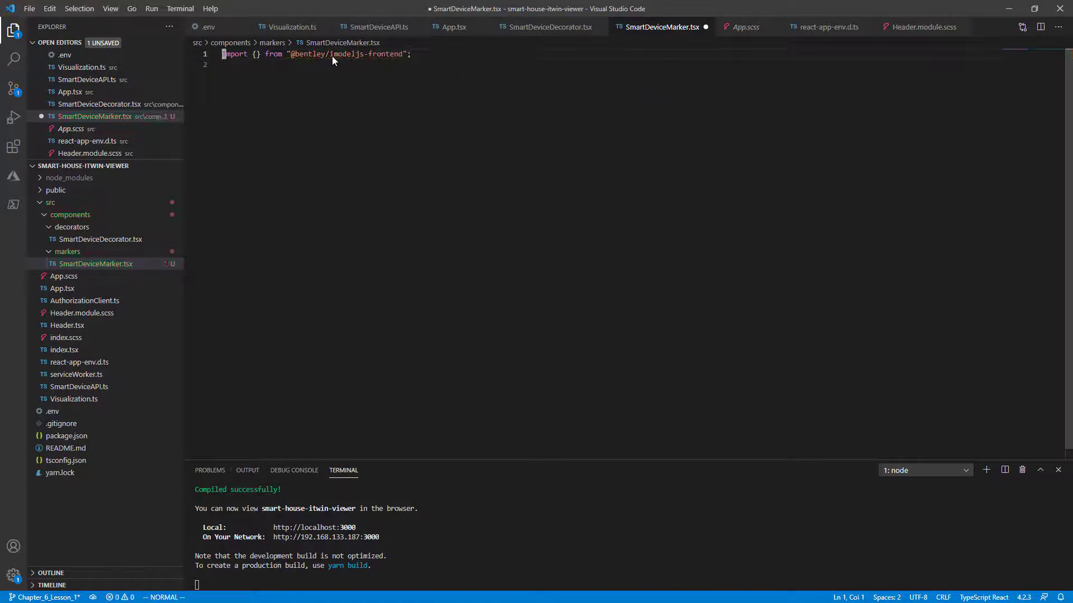
{"action": "type", "text": "Marker"}
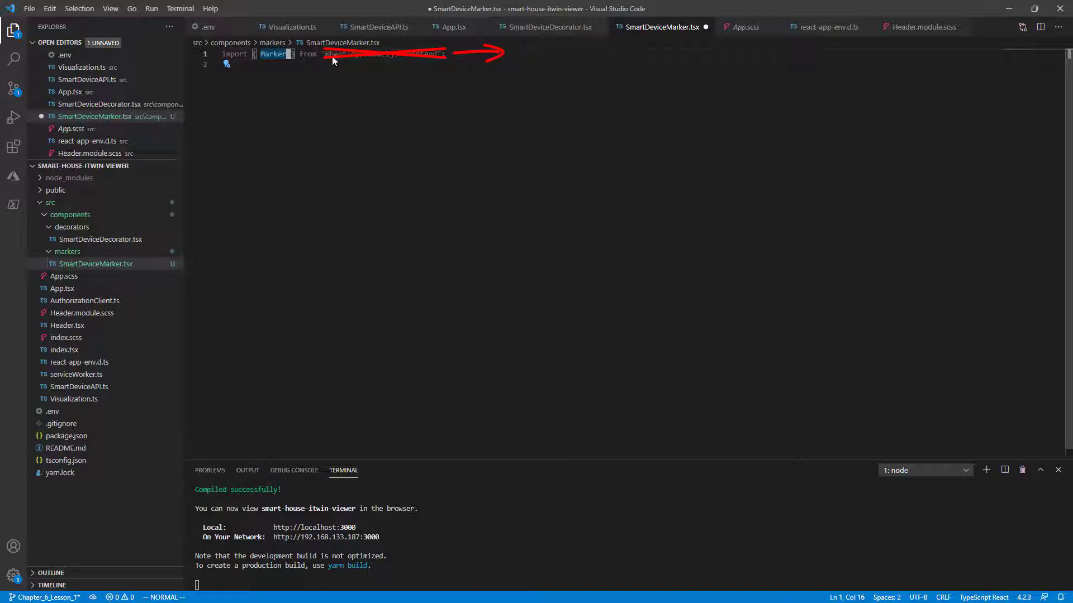
{"action": "type", "text": "@itwin/core-frontend"}
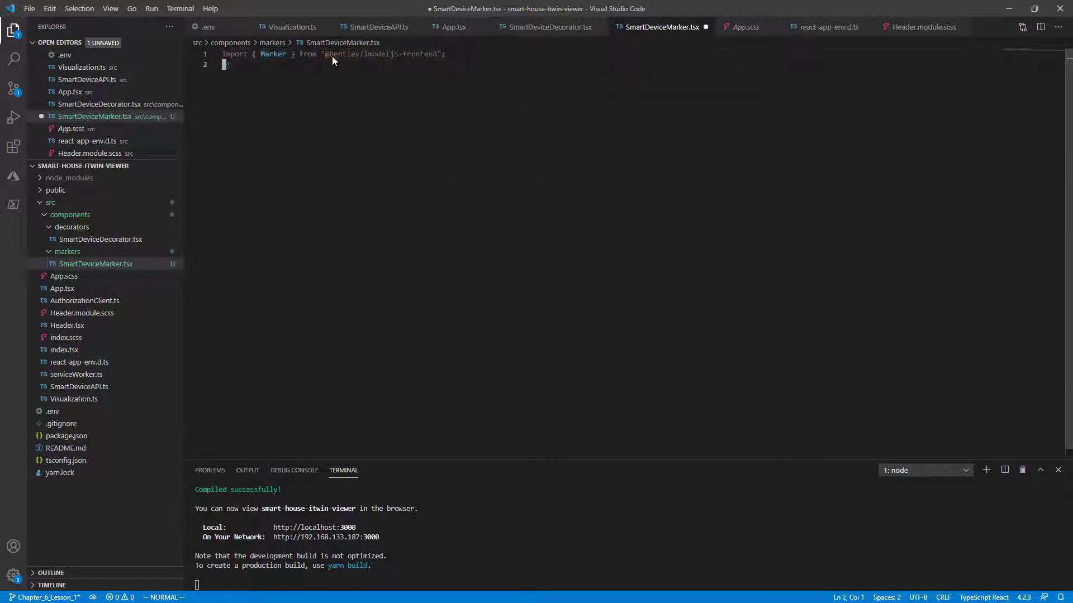
Declare export class SmartDeviceMarker extends Marker, after glancing at SmartDeviceDecorator.tsx.
{"action": "type", "text": "export class"}
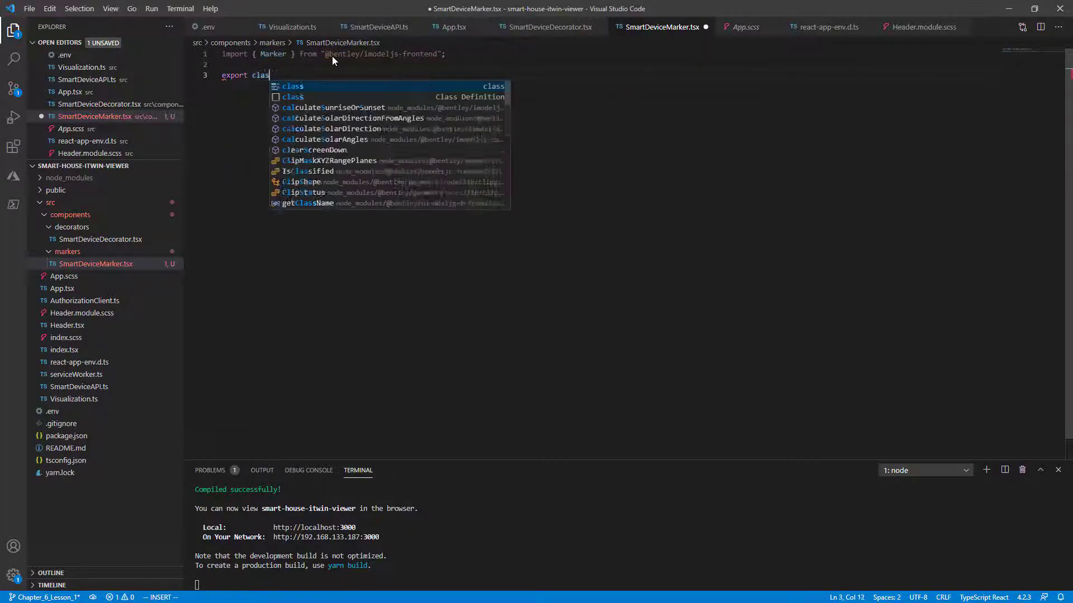
{"action": "type", "text": "SmartDeviceMarker extends Marker {"}
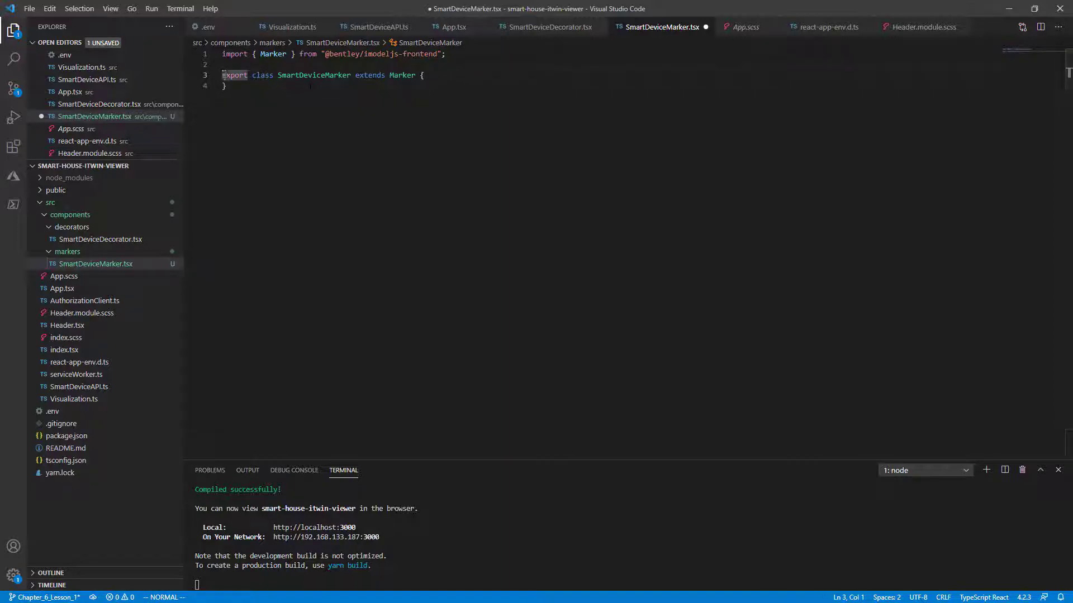
{"action": "left_click", "coordinate": [546, 27]}
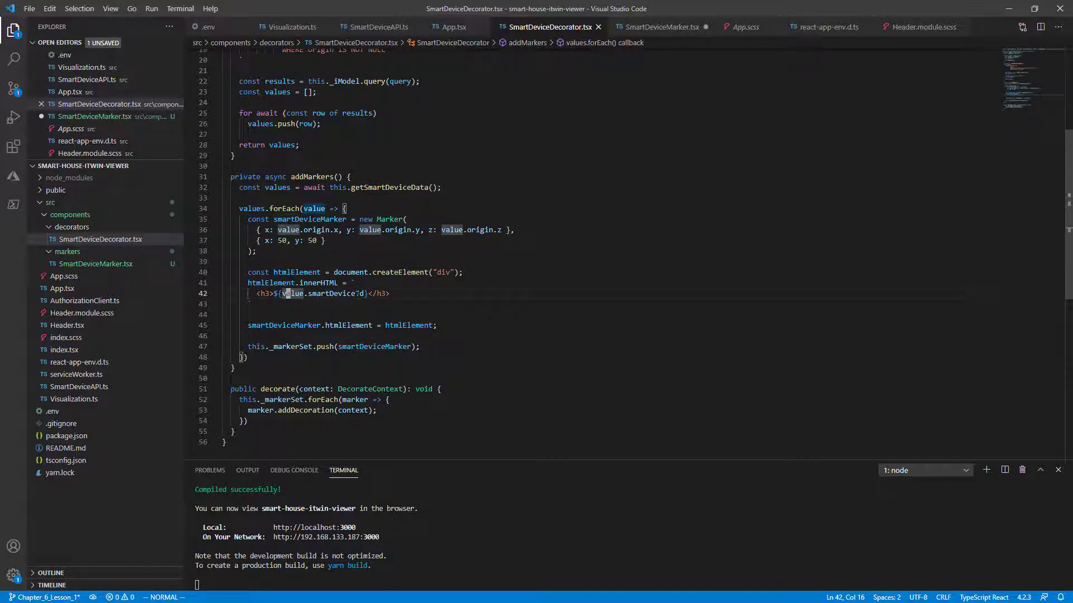
{"action": "left_click", "coordinate": [662, 26]}
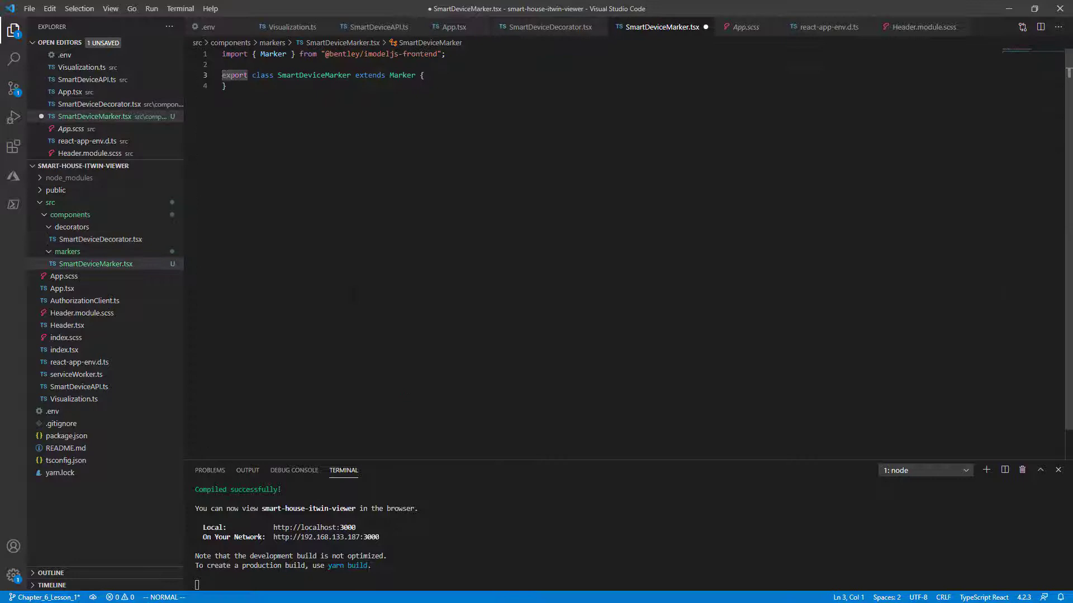
Add a private _smartDeviceId: string field to the class.
{"action": "type", "text": "private"}
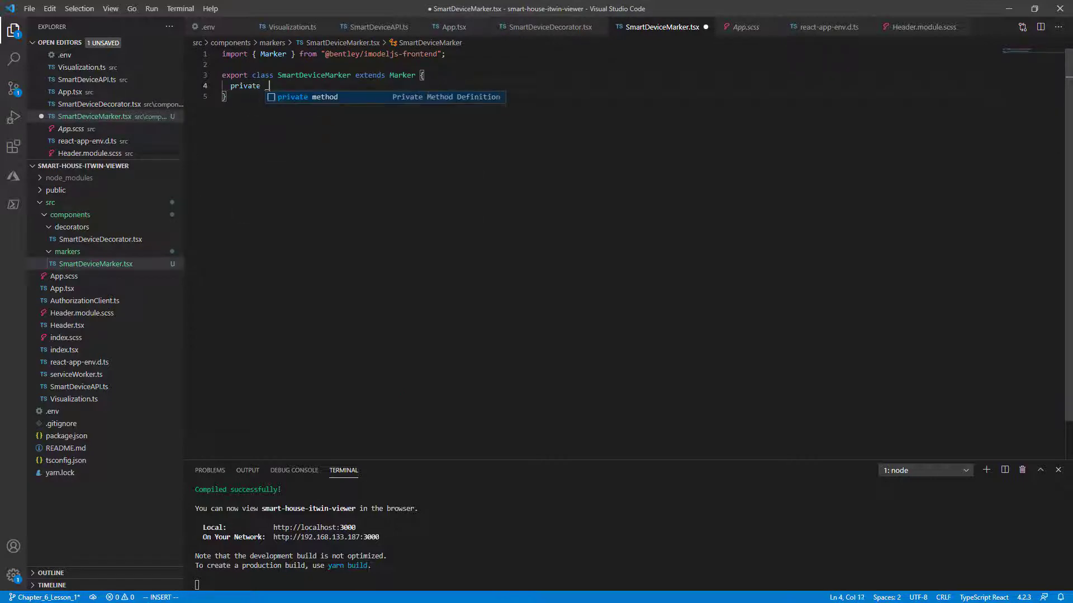
{"action": "type", "text": "_smartDeviceID"}
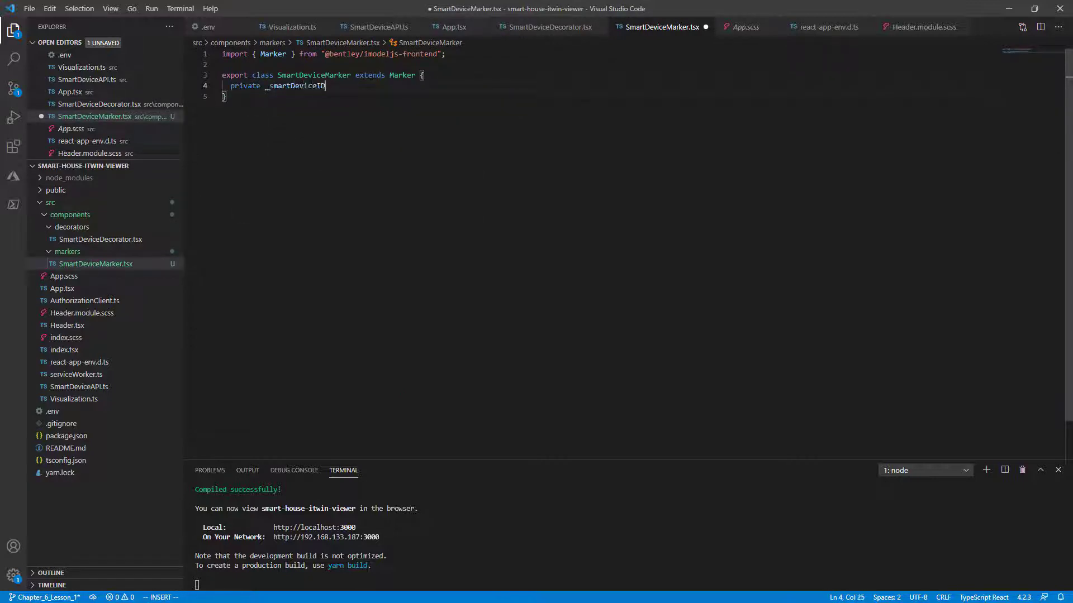
{"action": "type", "text": ": string"}
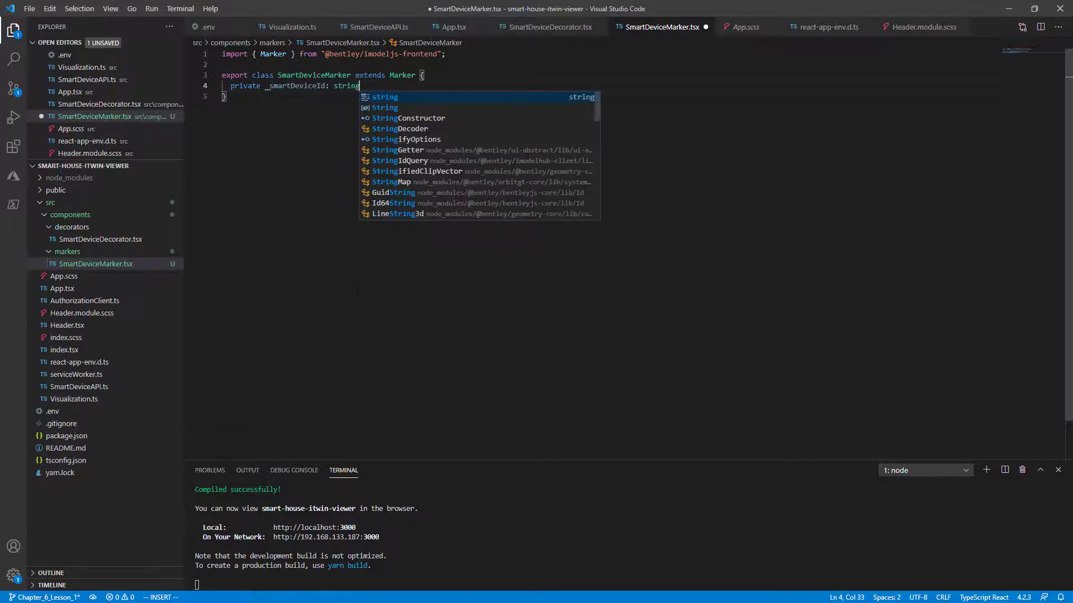
{"action": "key", "text": "Escape"}
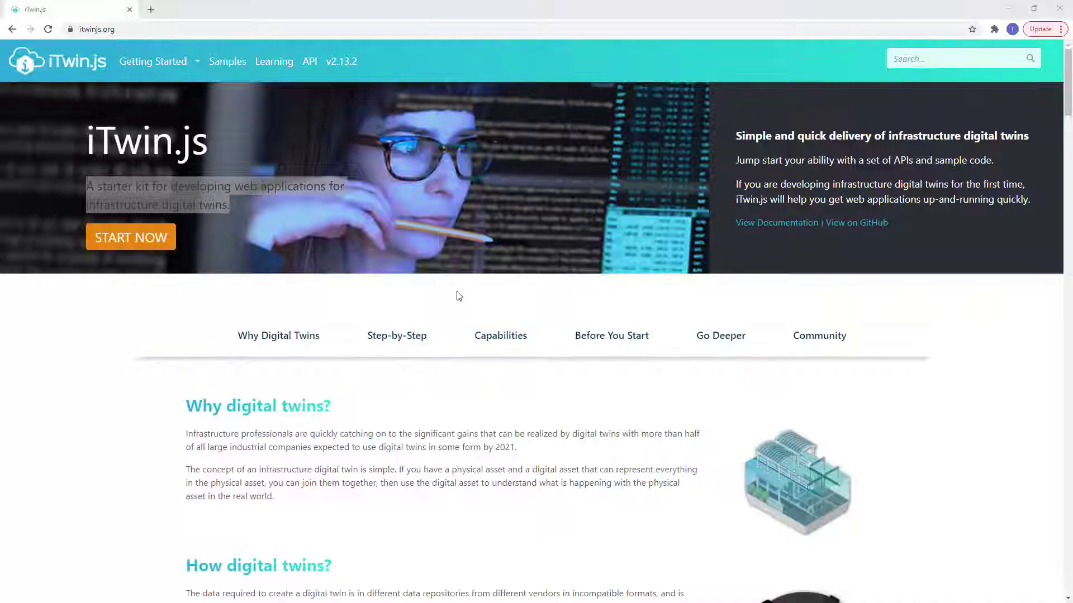
{"action": "mouse_move", "coordinate": [534, 178]}
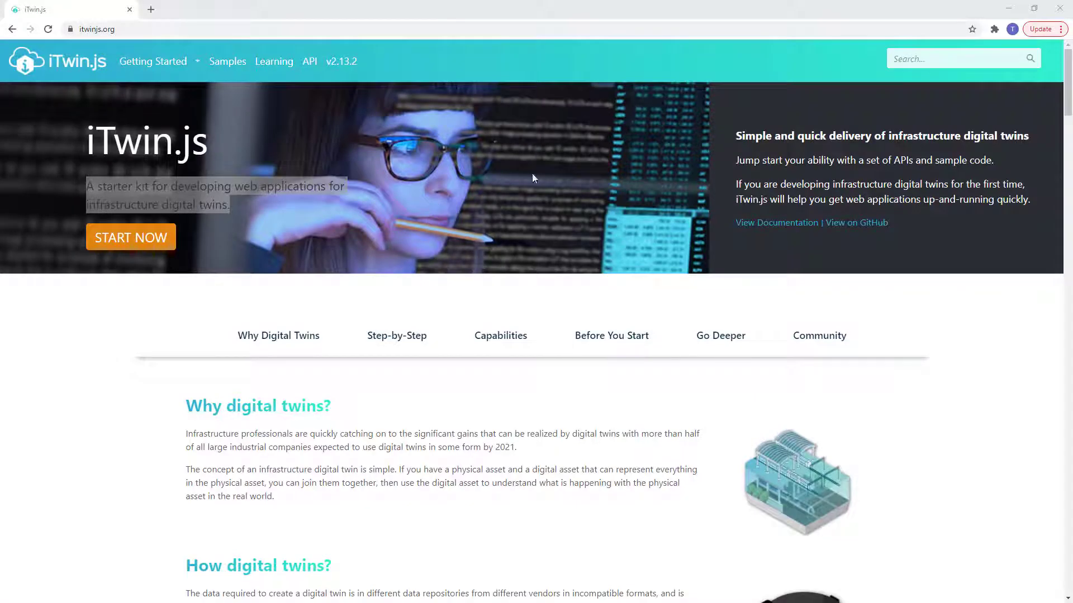
Search itwinjs.org for Marker to check its XYAndZ location and XAndY size constructor parameters.
{"action": "left_click", "coordinate": [958, 59]}
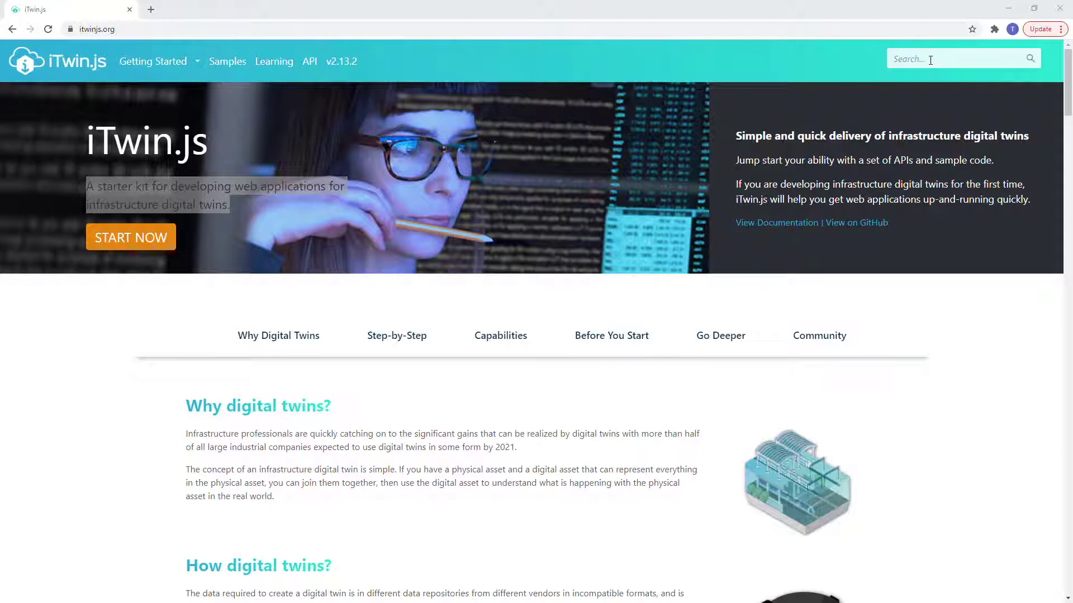
{"action": "type", "text": "Mark"}
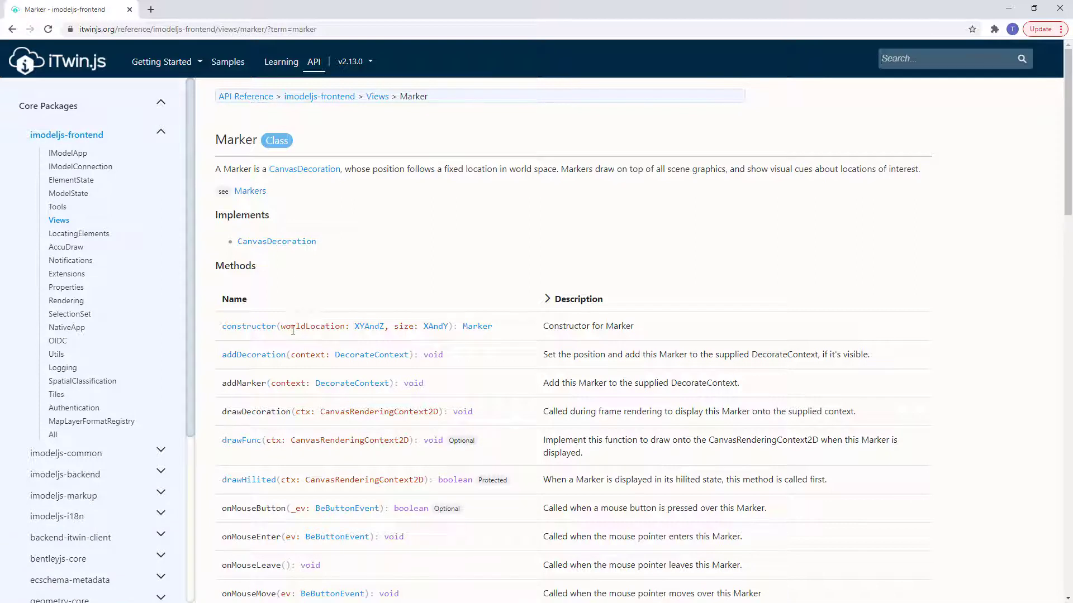
{"action": "mouse_move", "coordinate": [275, 326]}
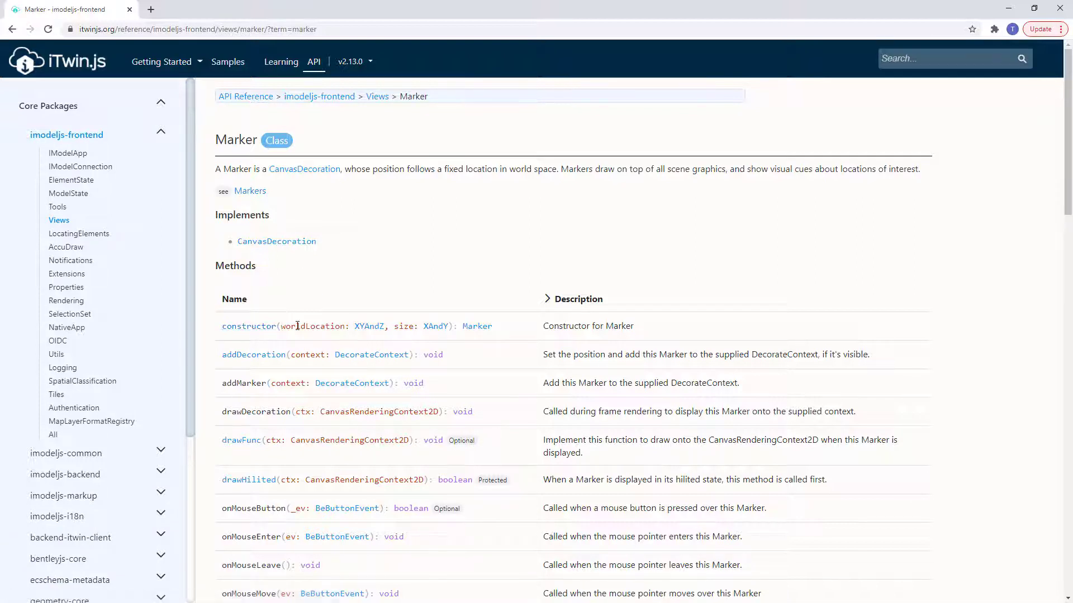
{"action": "mouse_move", "coordinate": [368, 327]}
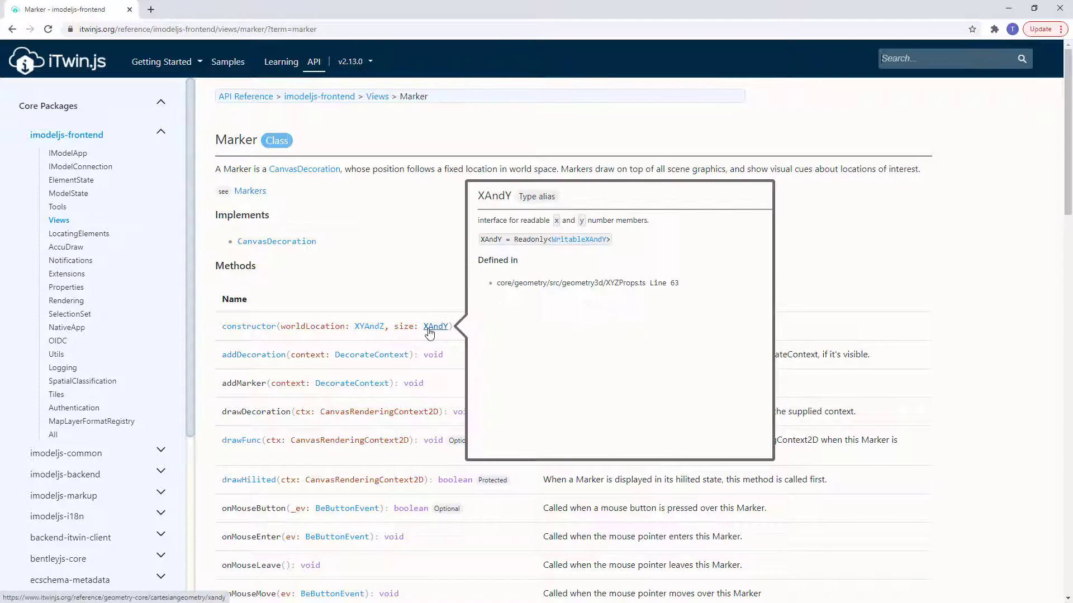
{"action": "mouse_move", "coordinate": [546, 345]}
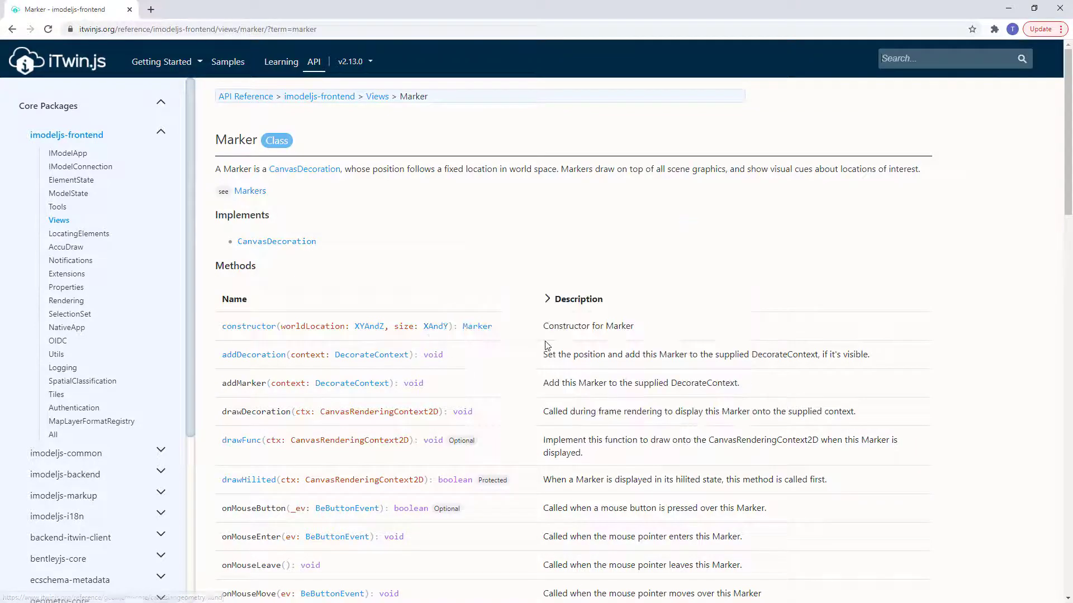
{"action": "key", "text": "alt+tab"}
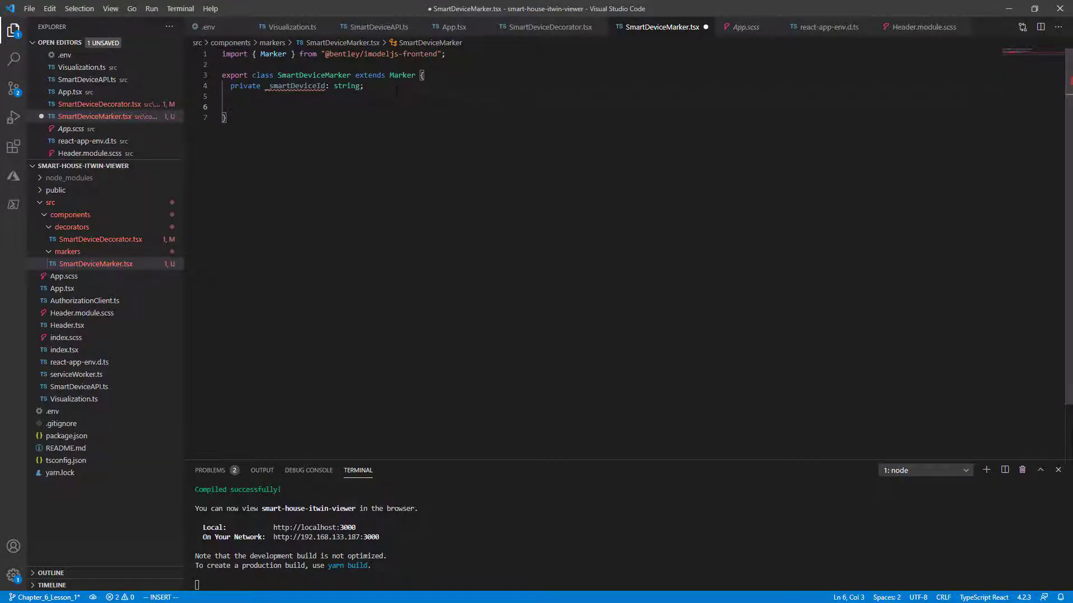
Add constructor(location: XYAndZ, size: XAndY, smartDeviceId: string) to SmartDeviceMarker.
{"action": "type", "text": "constructor()"}
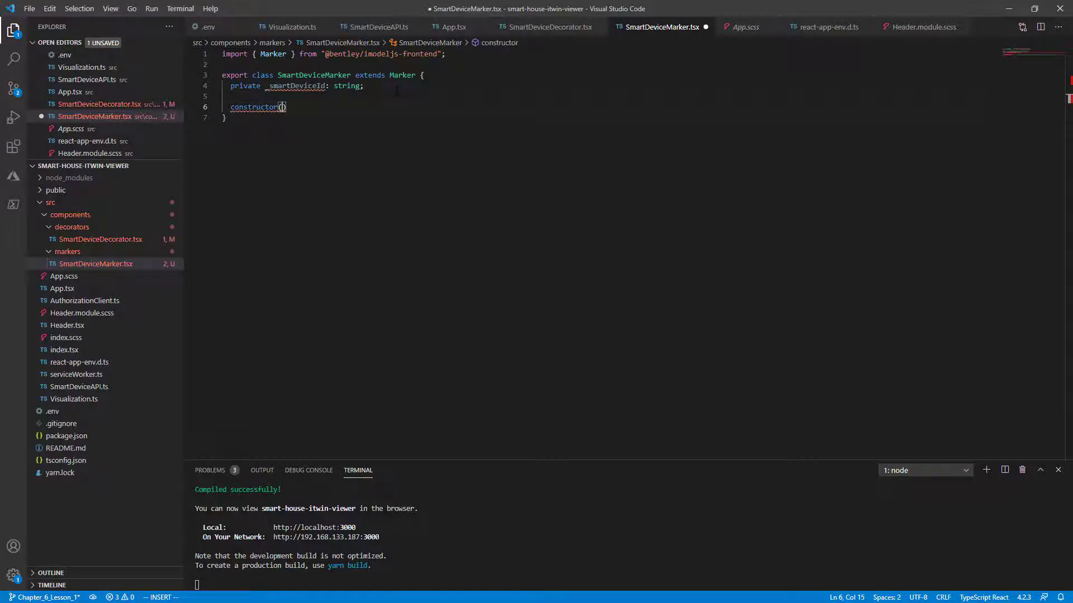
{"action": "type", "text": "location"}
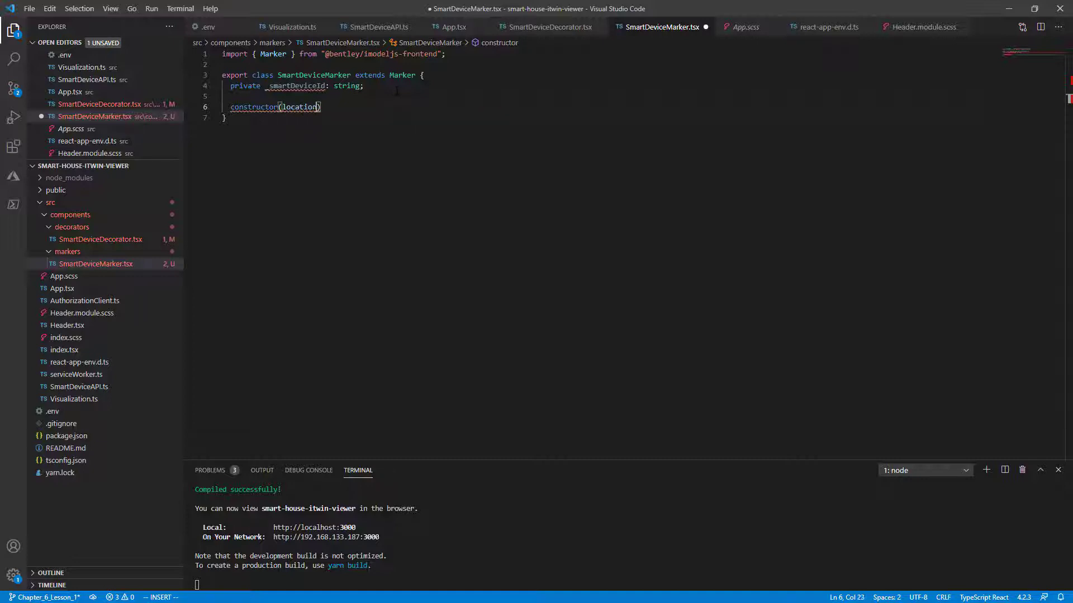
{"action": "type", "text": ": XYAndZ,"}
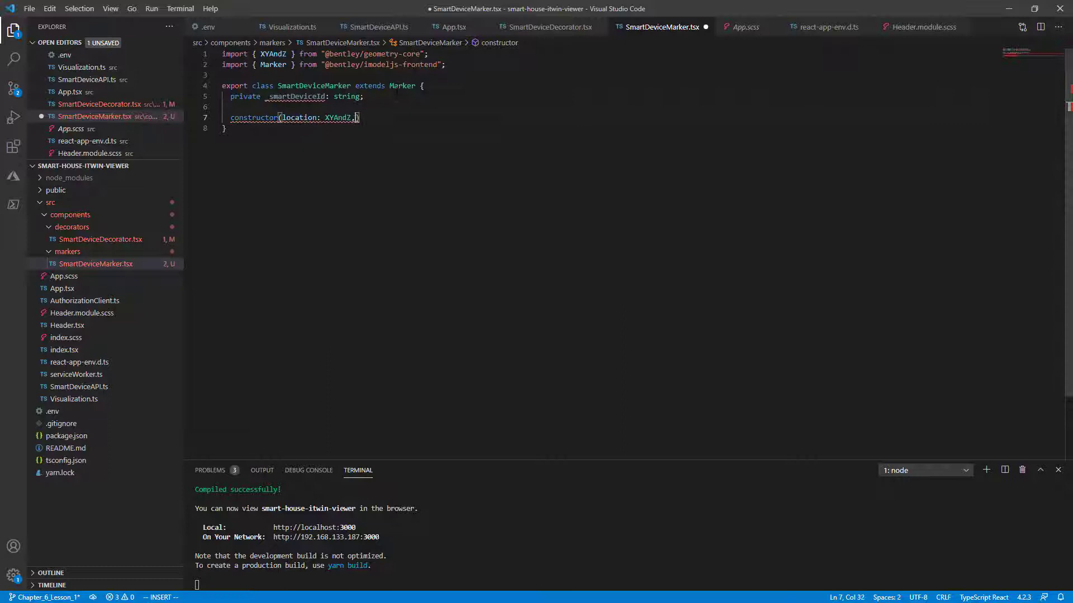
{"action": "type", "text": "size:"}
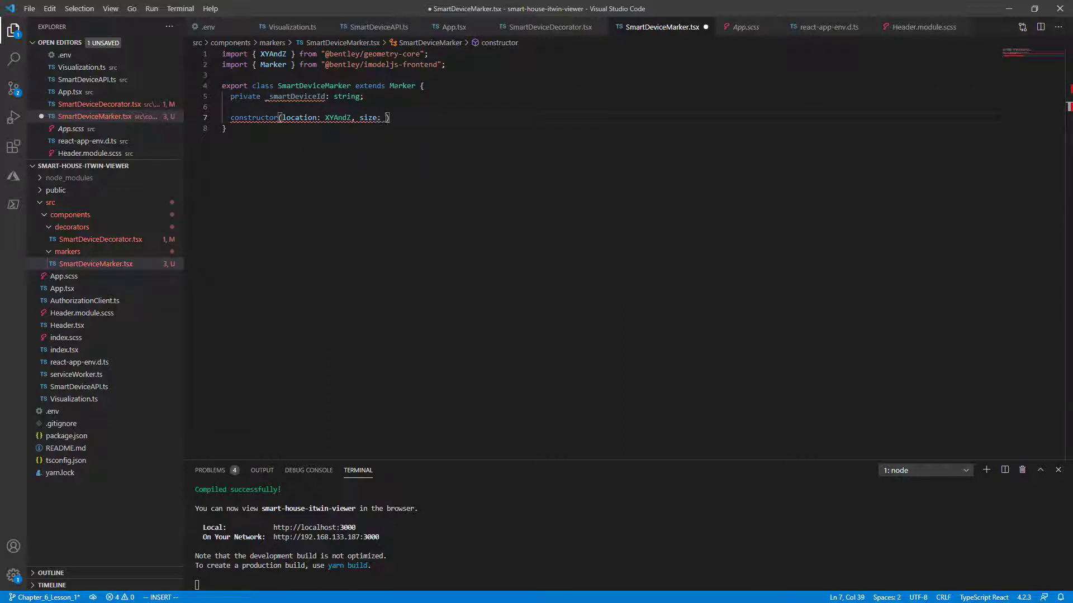
{"action": "type", "text": "XAndY,"}
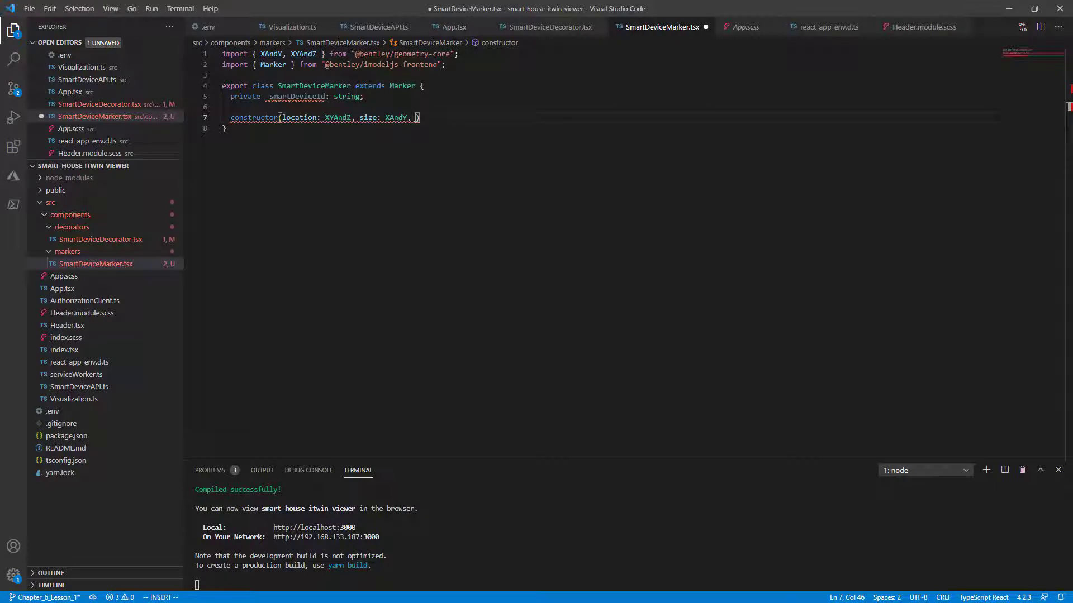
{"action": "type", "text": "smartDeviceId: string"}
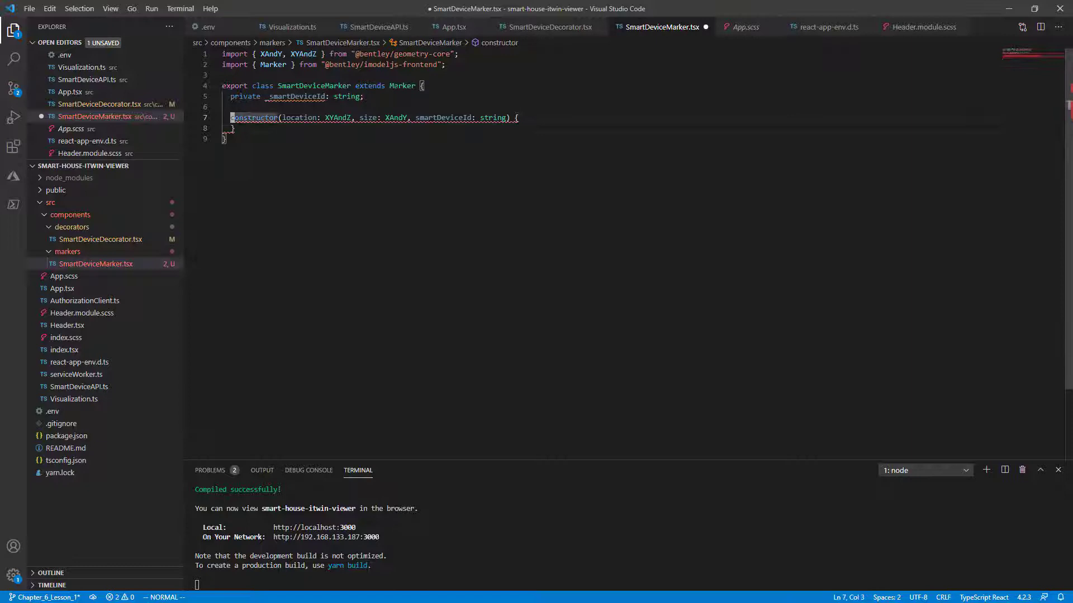
Call super(location, size) and assign this._smartDeviceId = smartDeviceId.
{"action": "type", "text": "super()"}
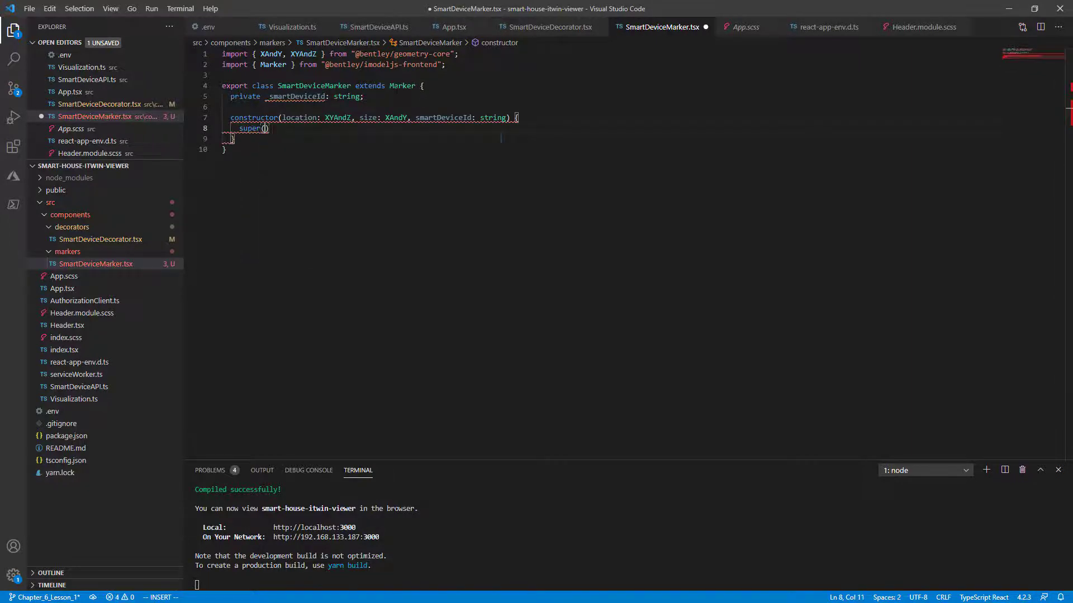
{"action": "type", "text": "location, size"}
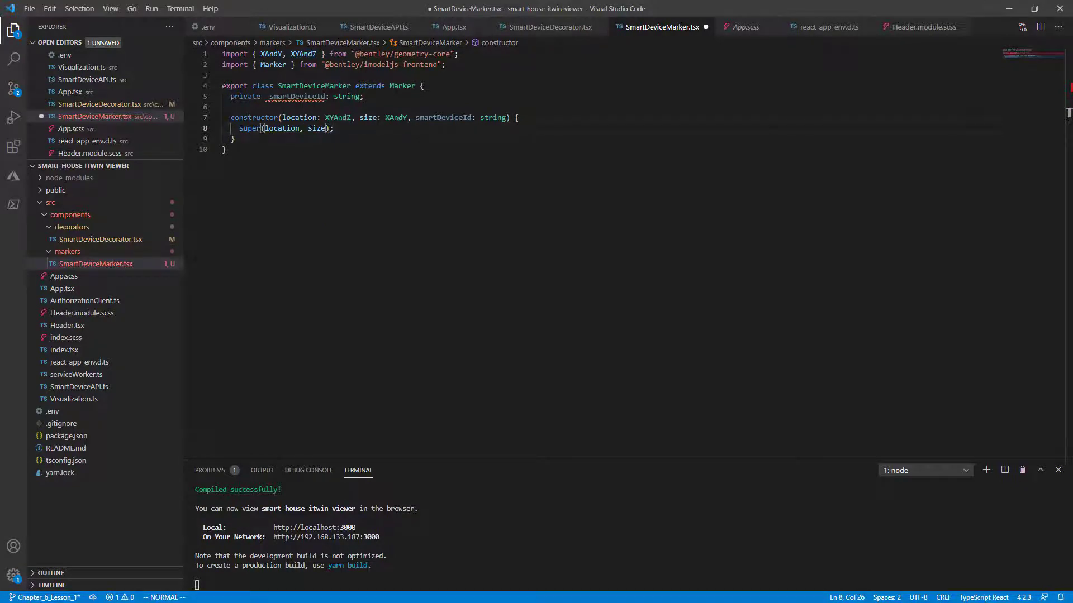
{"action": "type", "text": "th"}
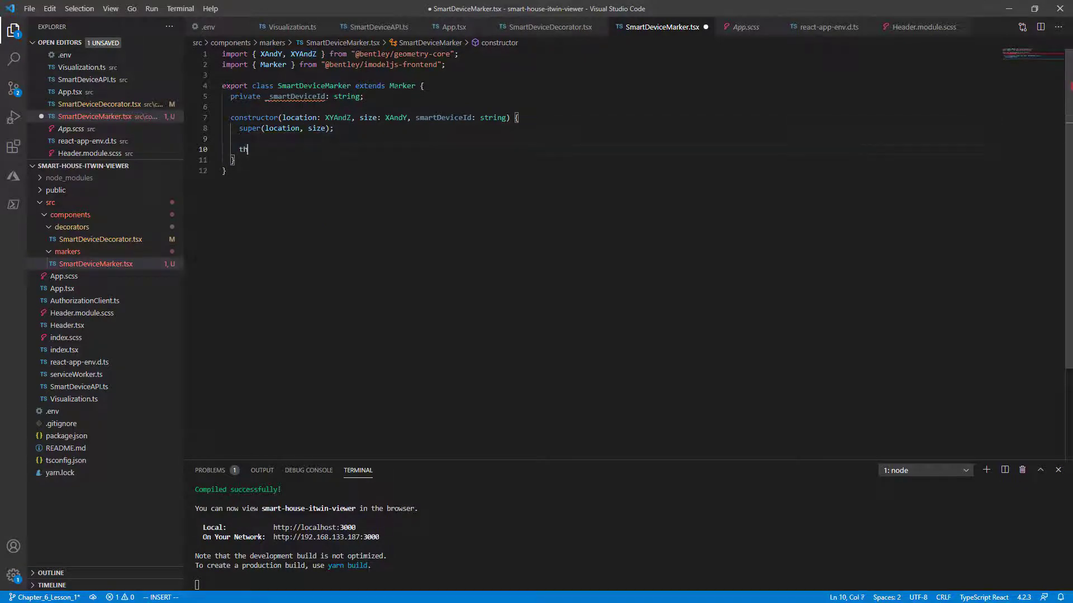
{"action": "type", "text": "is._smart"}
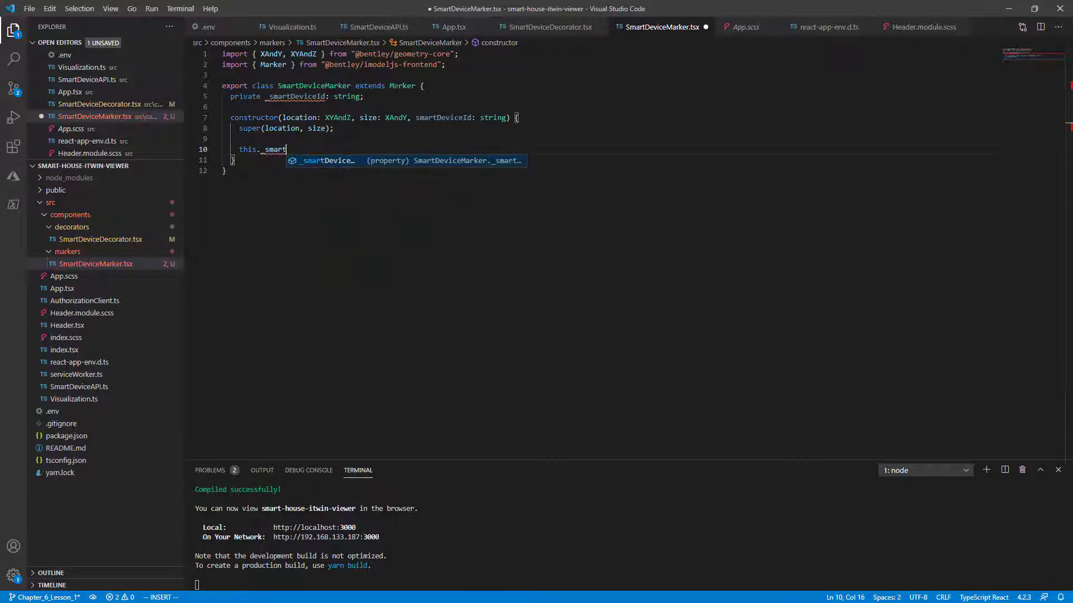
{"action": "type", "text": "DeviceId = s"}
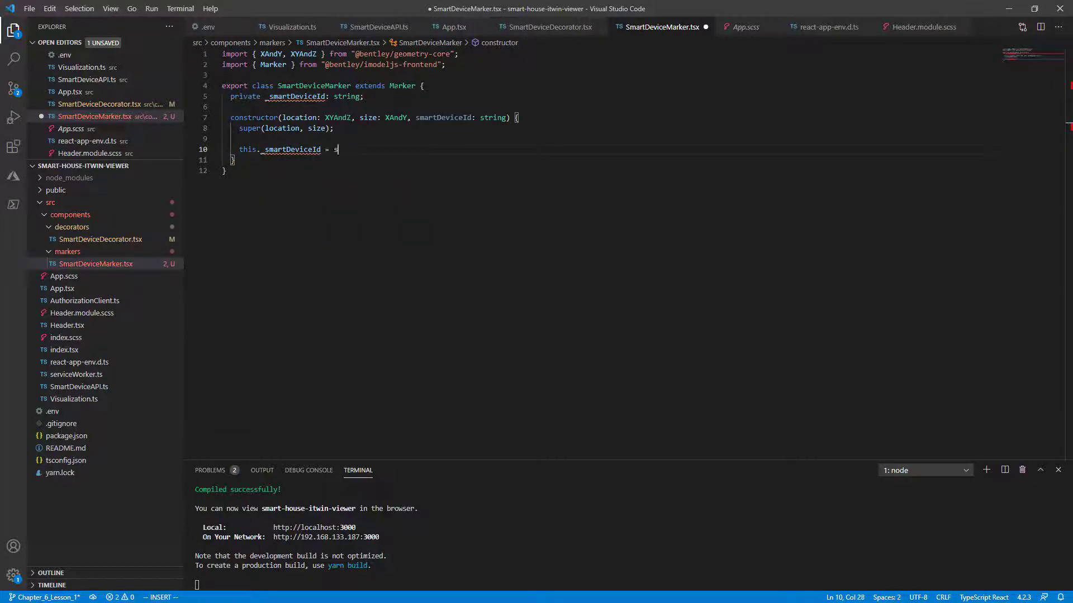
{"action": "type", "text": "martDeviceId;"}
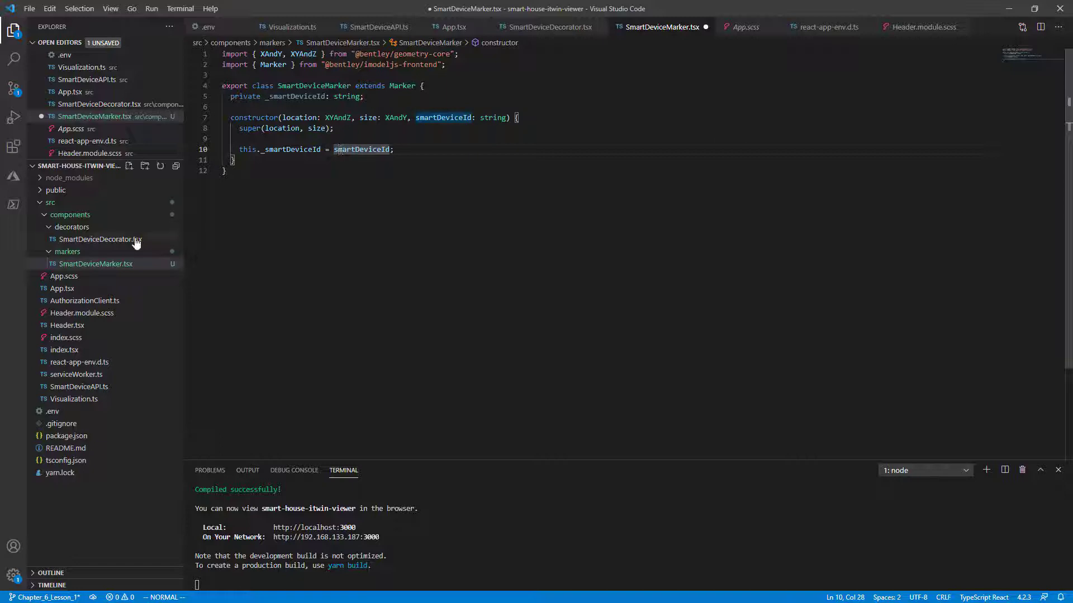
Paste the decorator's htmlElement div block into the constructor, replacing value with this.
{"action": "left_click", "coordinate": [100, 239]}
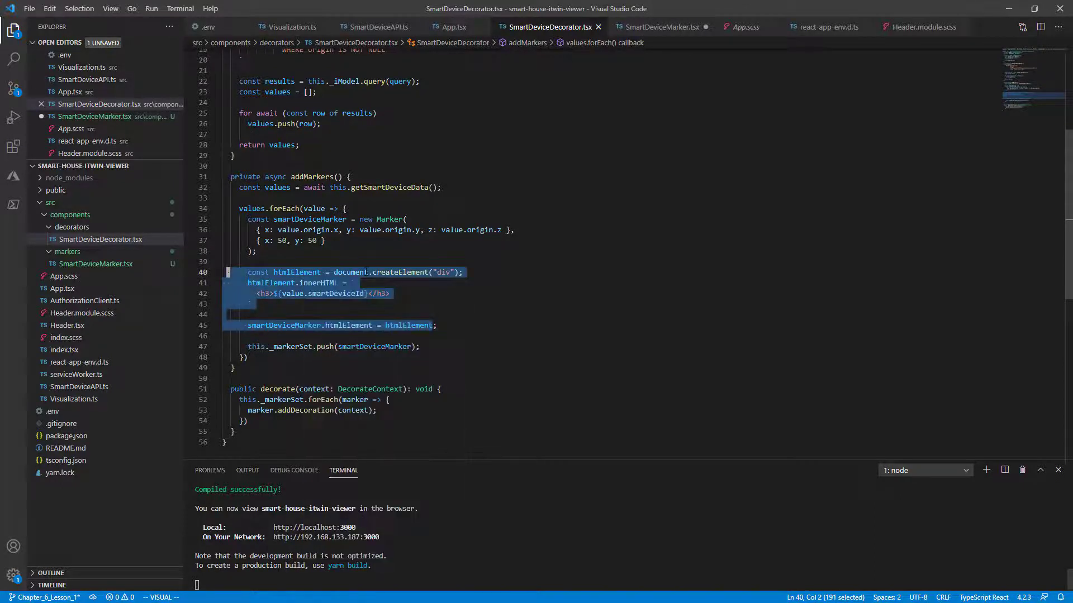
{"action": "left_click", "coordinate": [664, 27]}
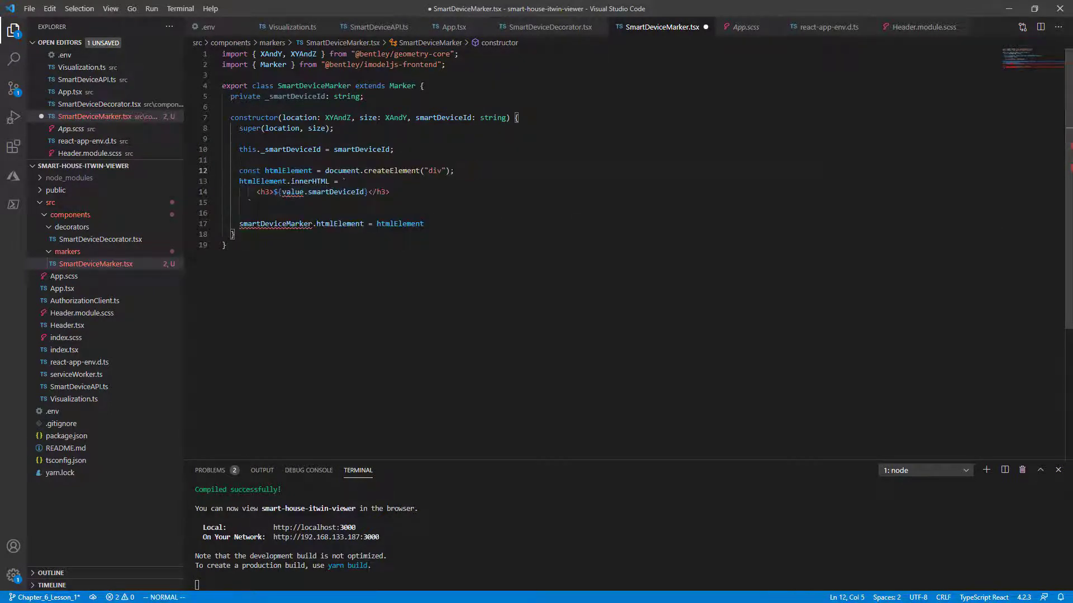
{"action": "double_click", "coordinate": [288, 170]}
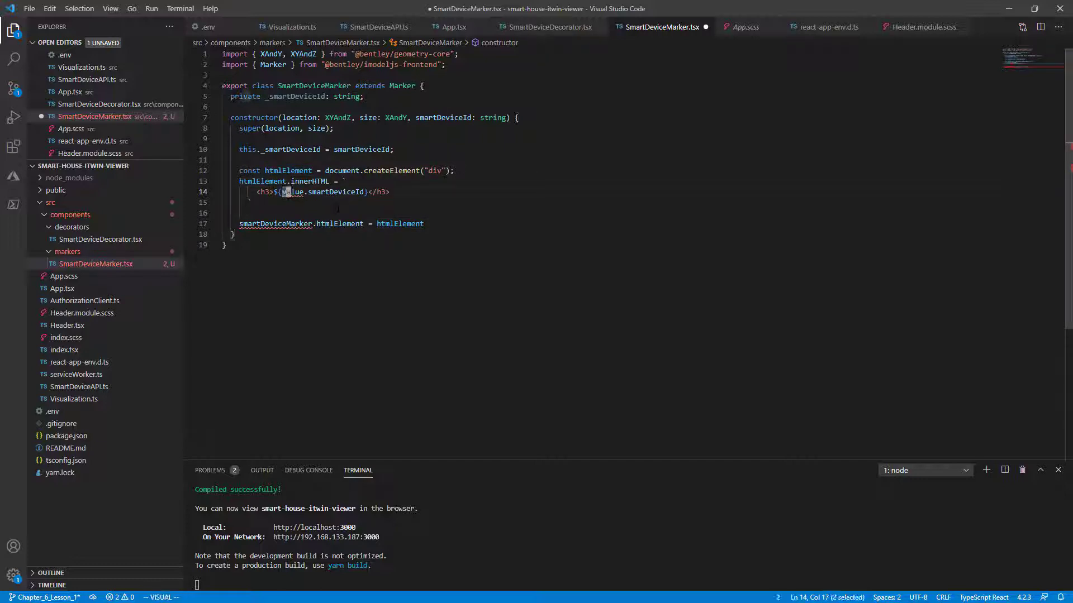
{"action": "type", "text": "this"}
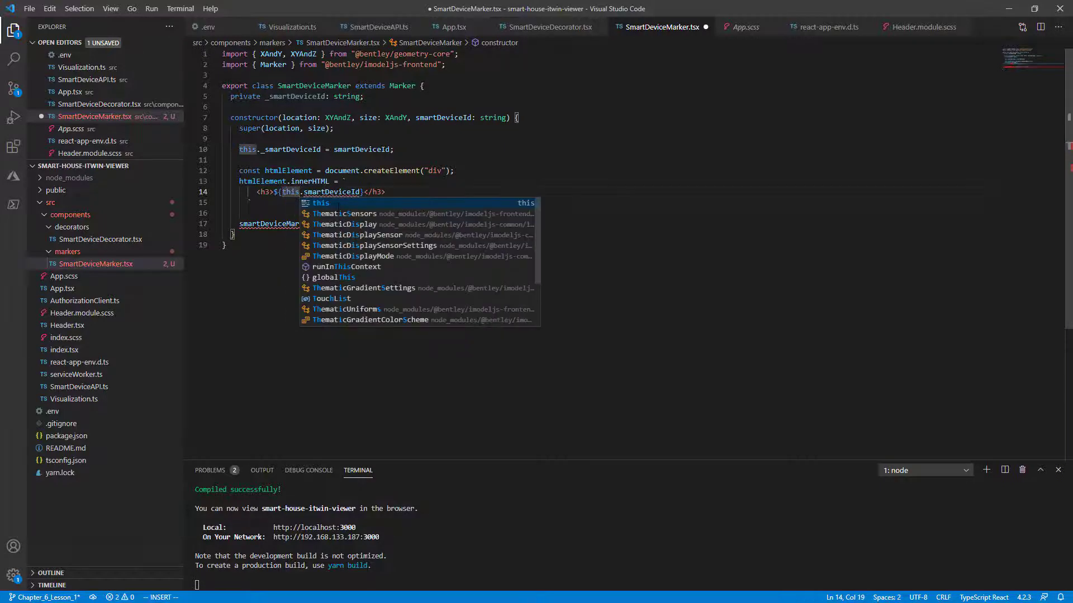
{"action": "key", "text": "Escape"}
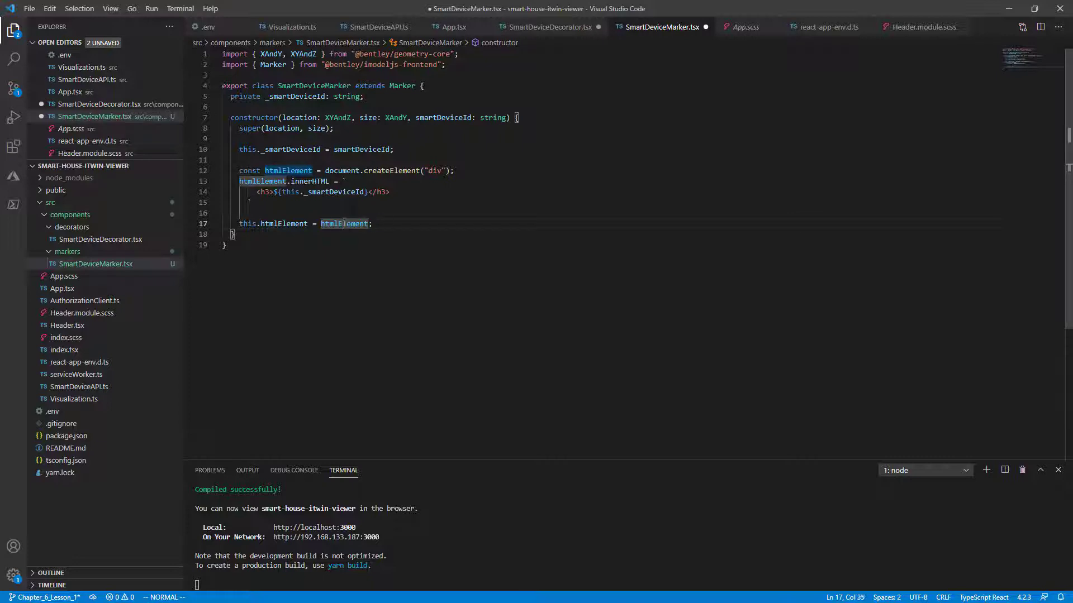
Remove the div code from SmartDeviceDecorator.tsx and add import {} from '../markers/SmartDeviceMarker'.
{"action": "left_click", "coordinate": [550, 27]}
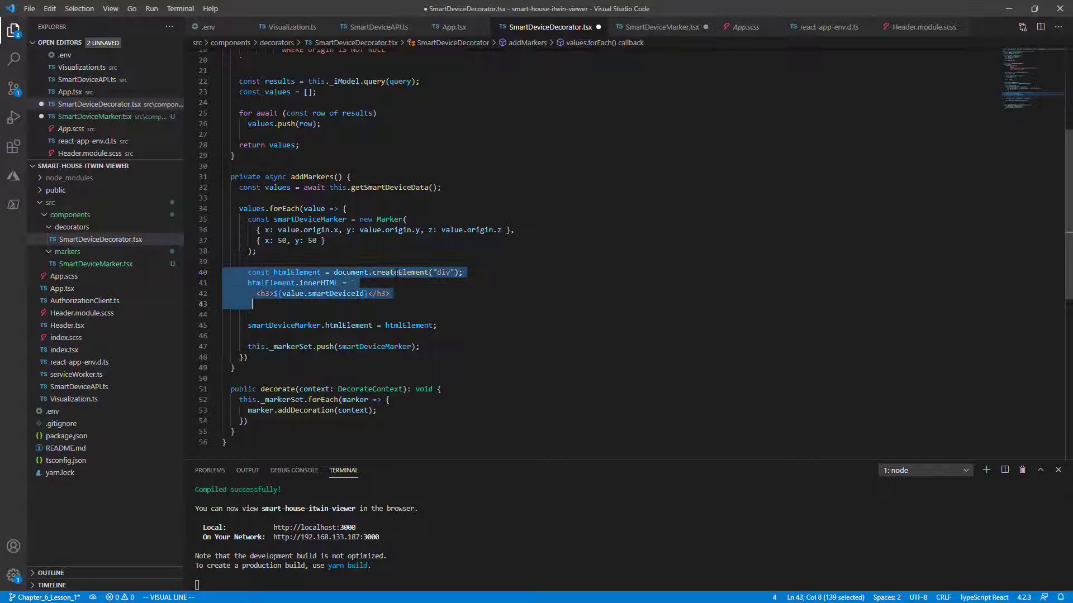
{"action": "key", "text": "Delete"}
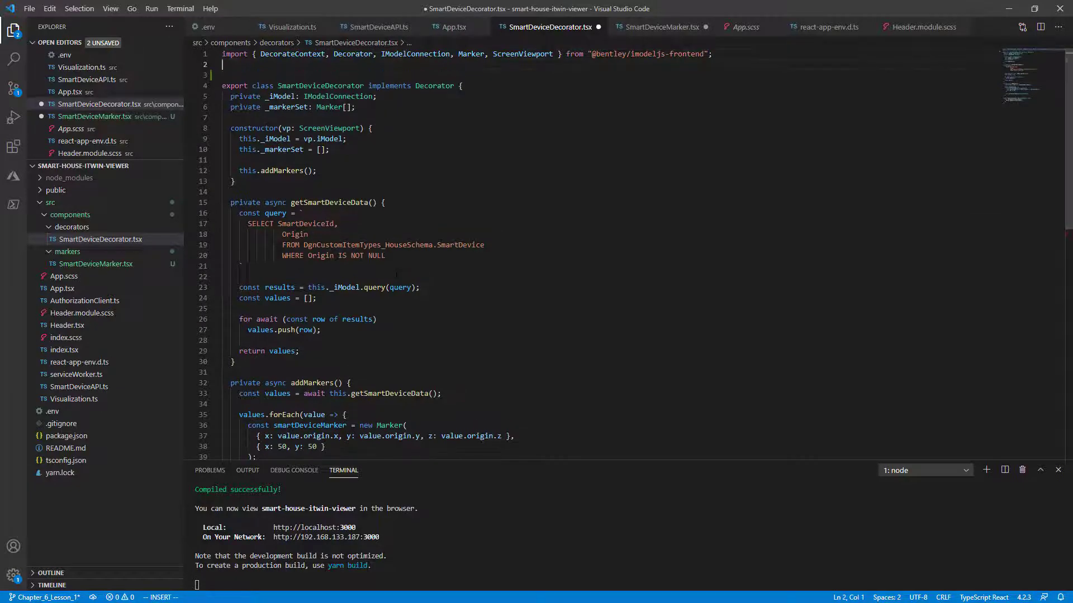
{"action": "type", "text": "import {} from \""}
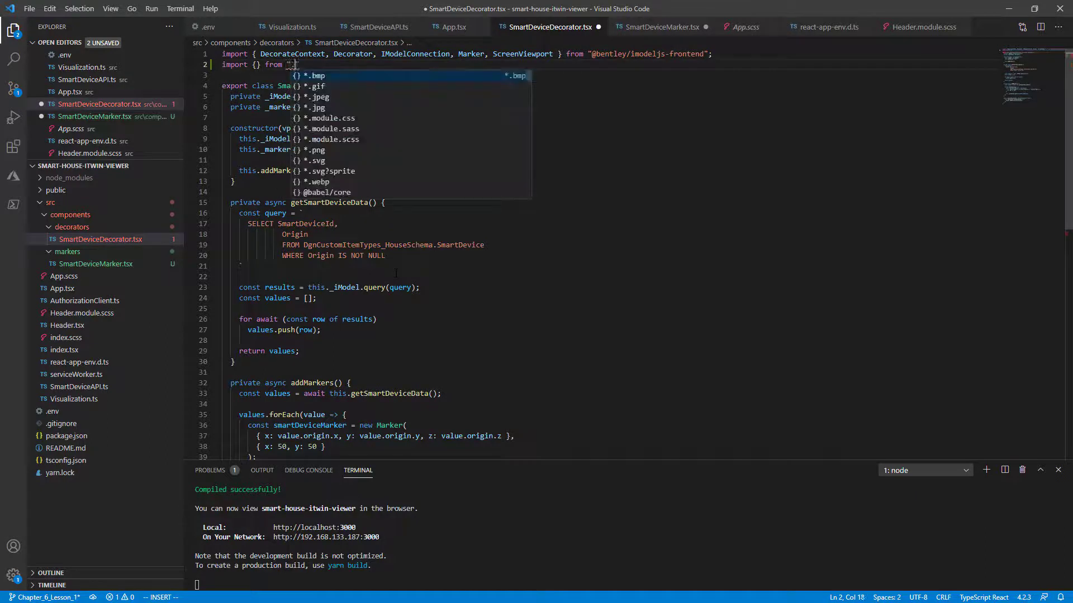
{"action": "type", "text": "../markers"}
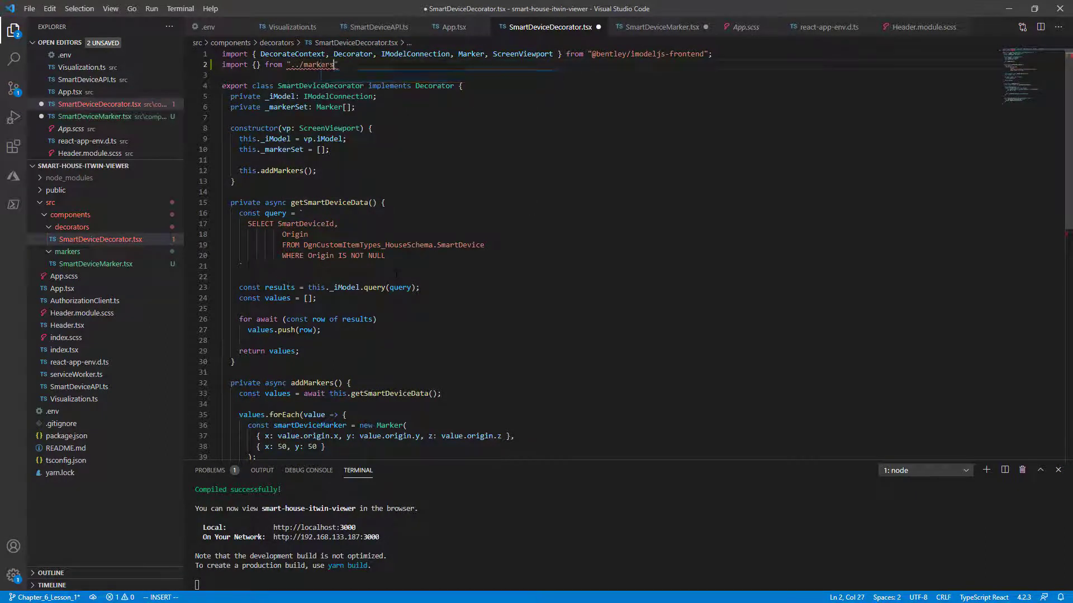
{"action": "type", "text": "/SmartDeviceMarker"}
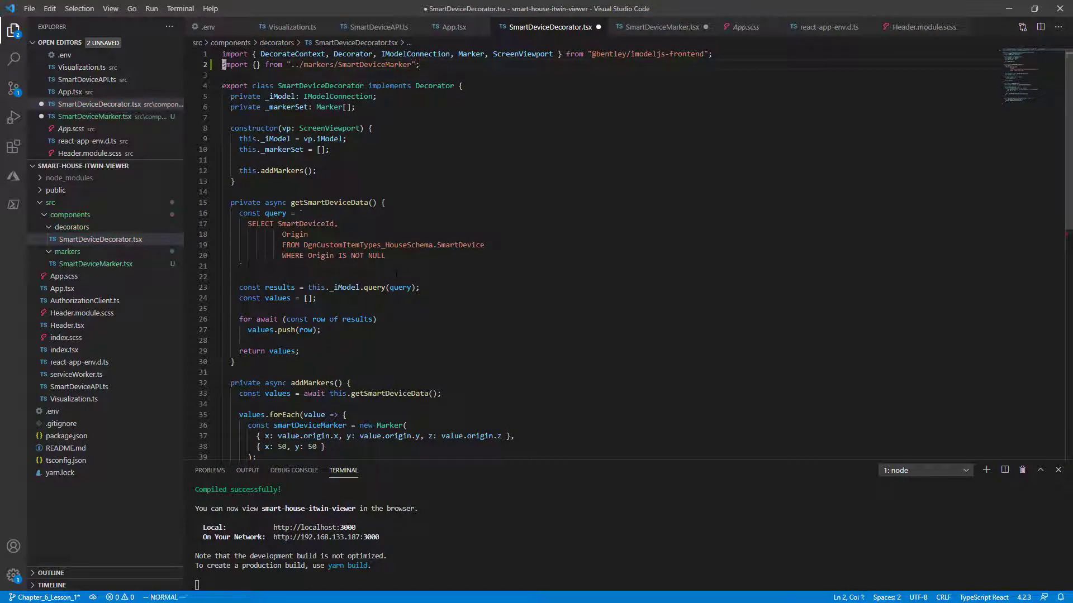
{"action": "type", "text": "SmartDe"}
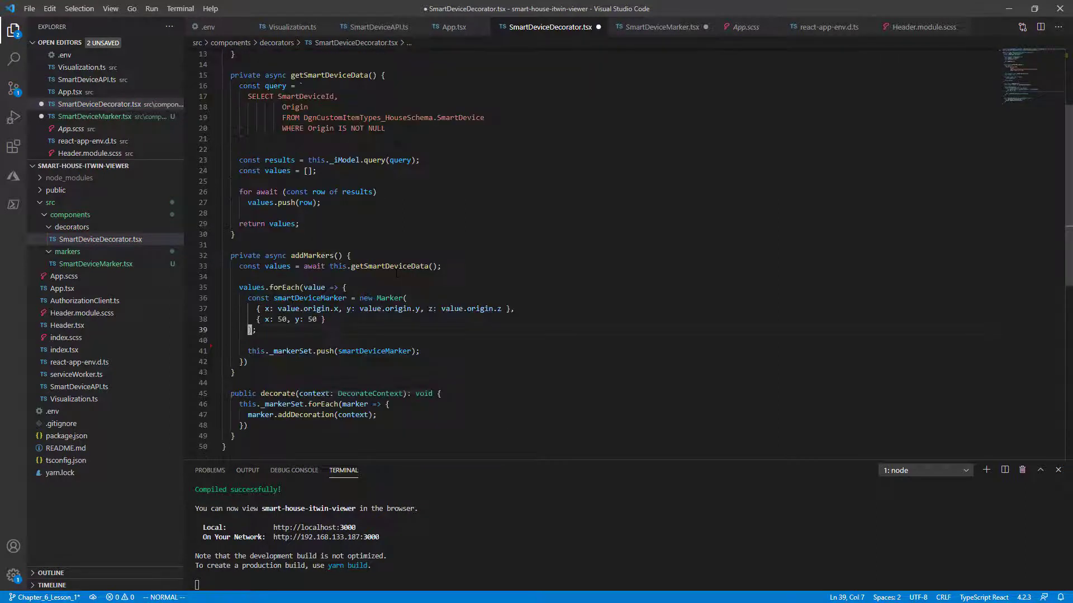
Replace new Marker with new SmartDeviceMarker passing value.smartDeviceId, then save the decorator.
{"action": "left_click", "coordinate": [251, 351]}
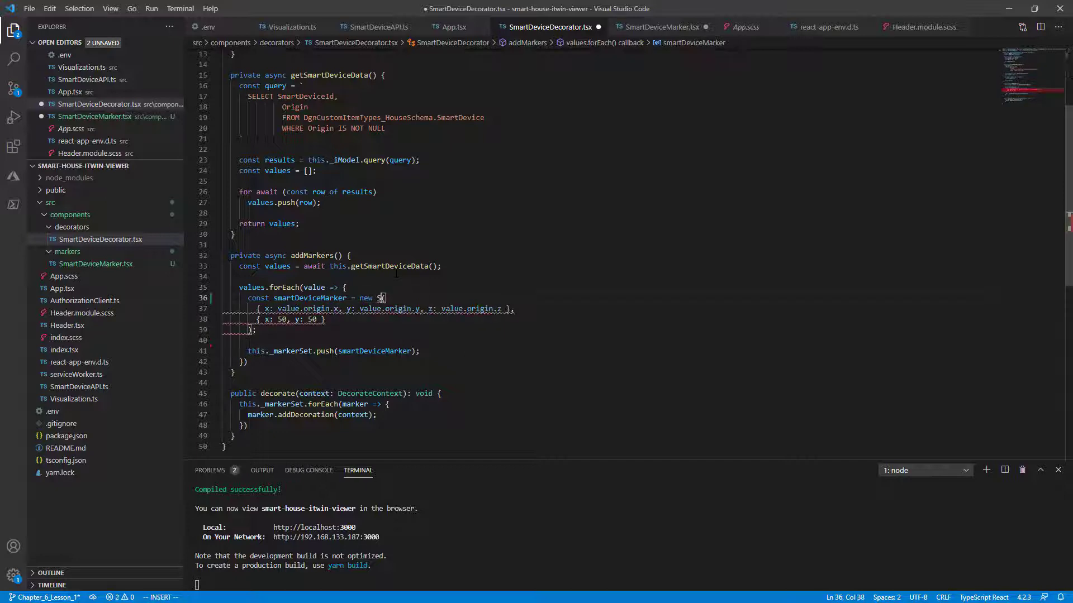
{"action": "type", "text": "martDeviceMarker"}
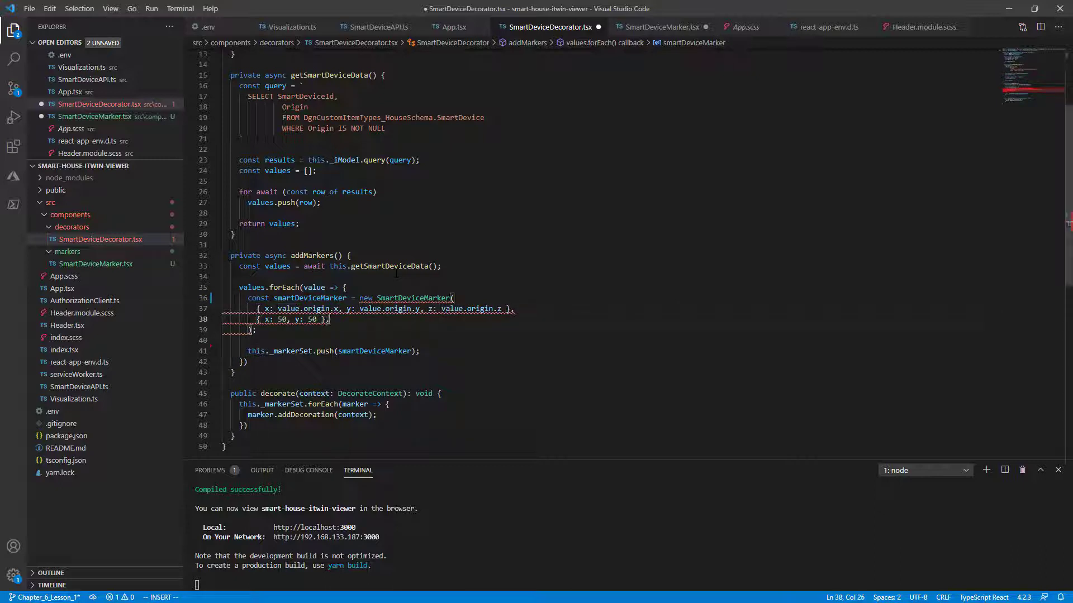
{"action": "type", "text": "value"}
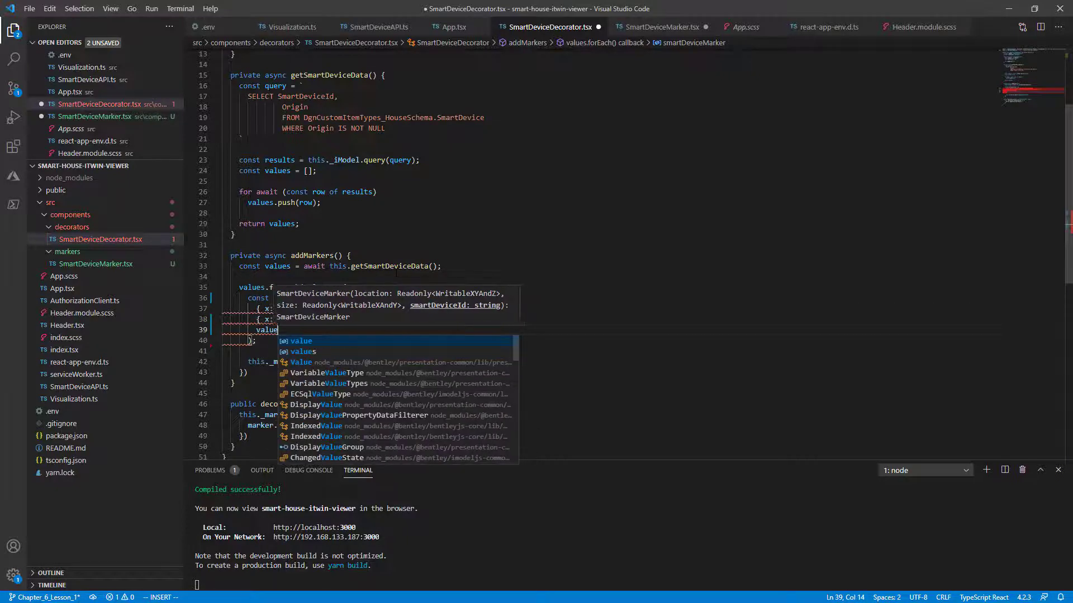
{"action": "type", "text": ".smartDeviceId"}
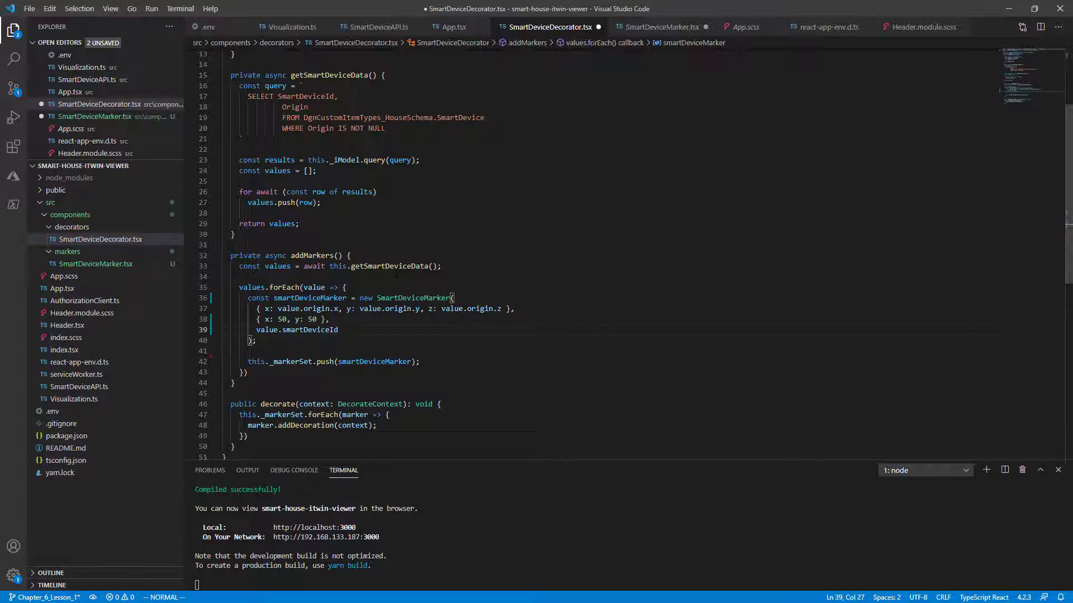
{"action": "left_click", "coordinate": [333, 330]}
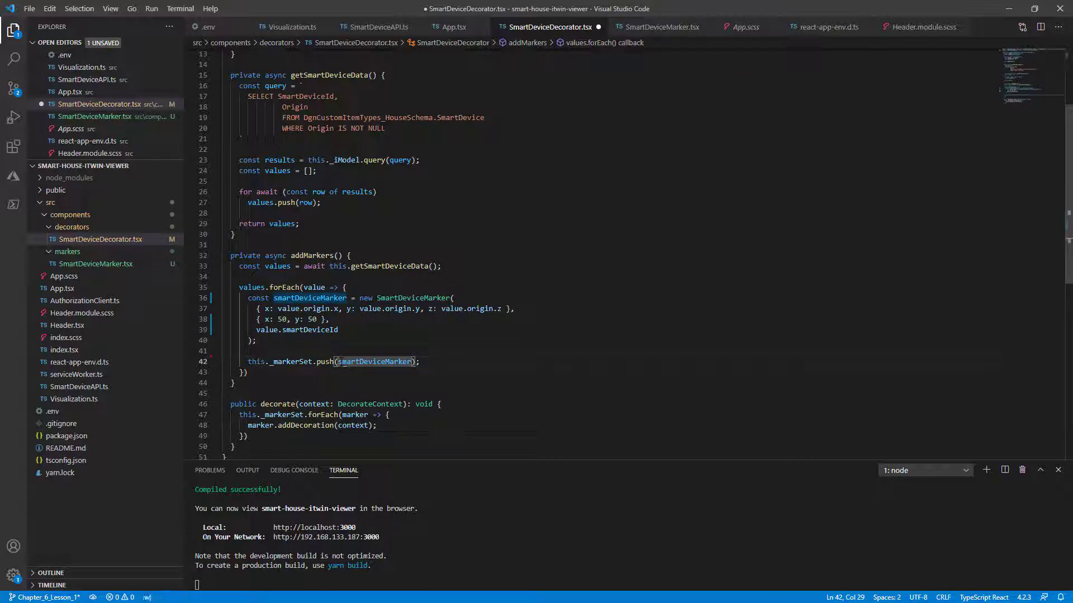
{"action": "key", "text": "Ctrl+s"}
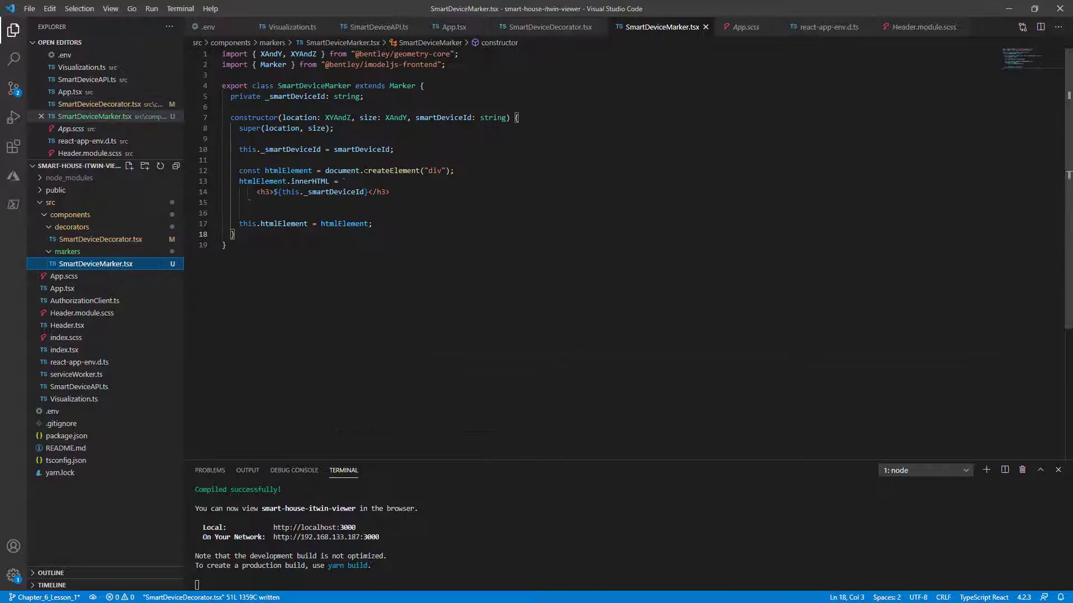
Copy the eleven device PNG icons, Bed through Washer, into the public folder.
{"action": "left_click", "coordinate": [367, 171]}
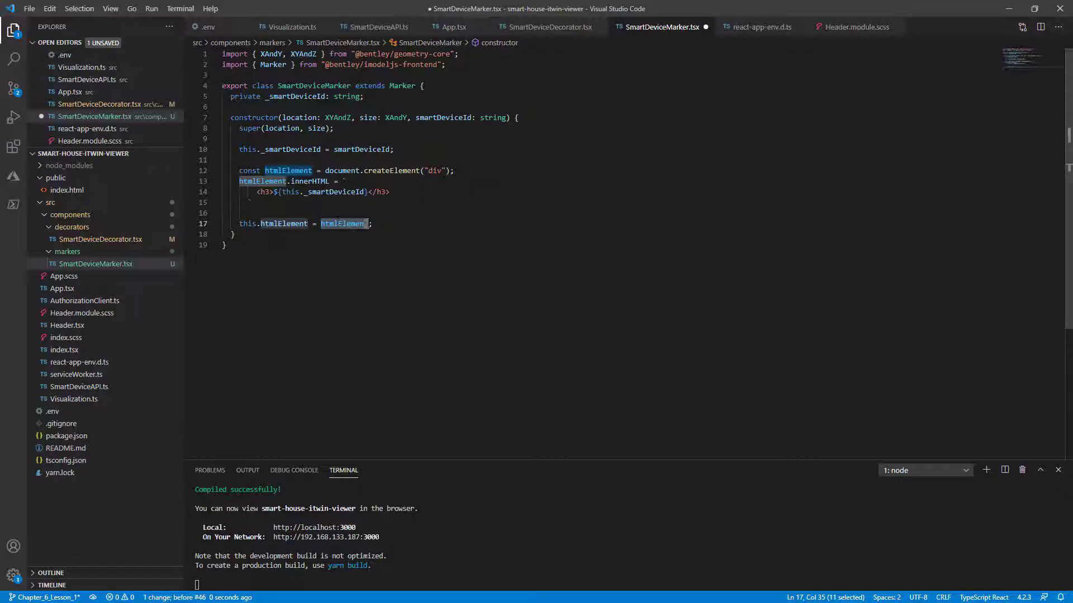
{"action": "mouse_move", "coordinate": [342, 223]}
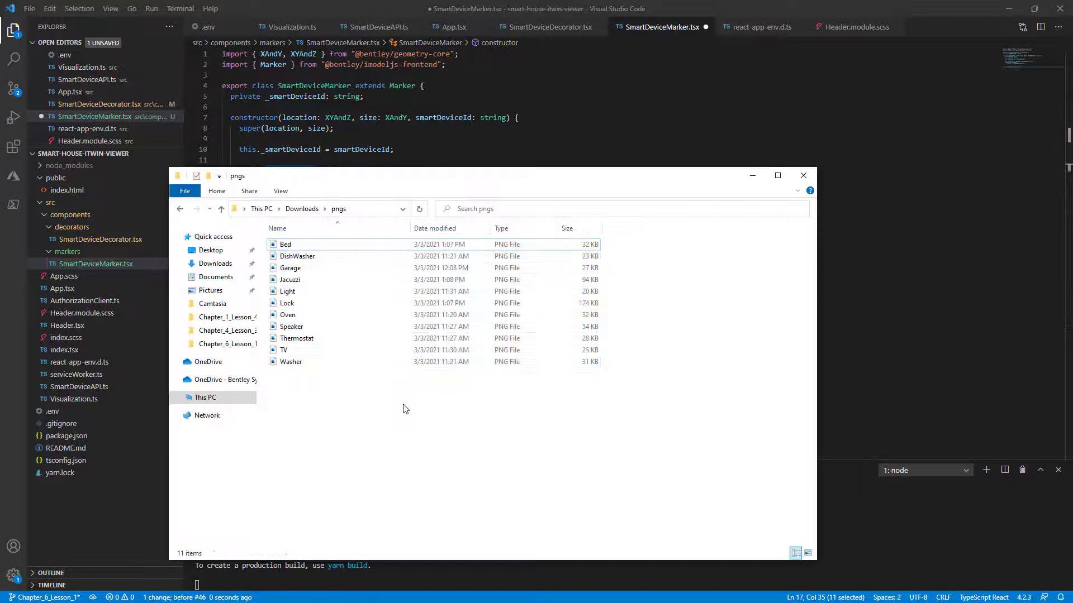
{"action": "key", "text": "ctrl+a"}
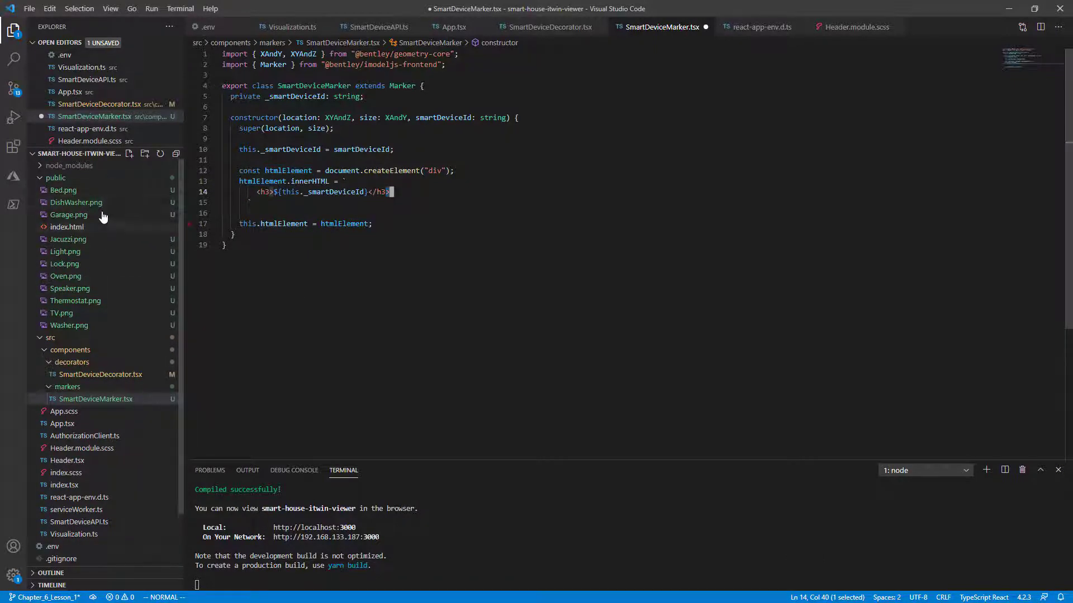
{"action": "mouse_move", "coordinate": [106, 203]}
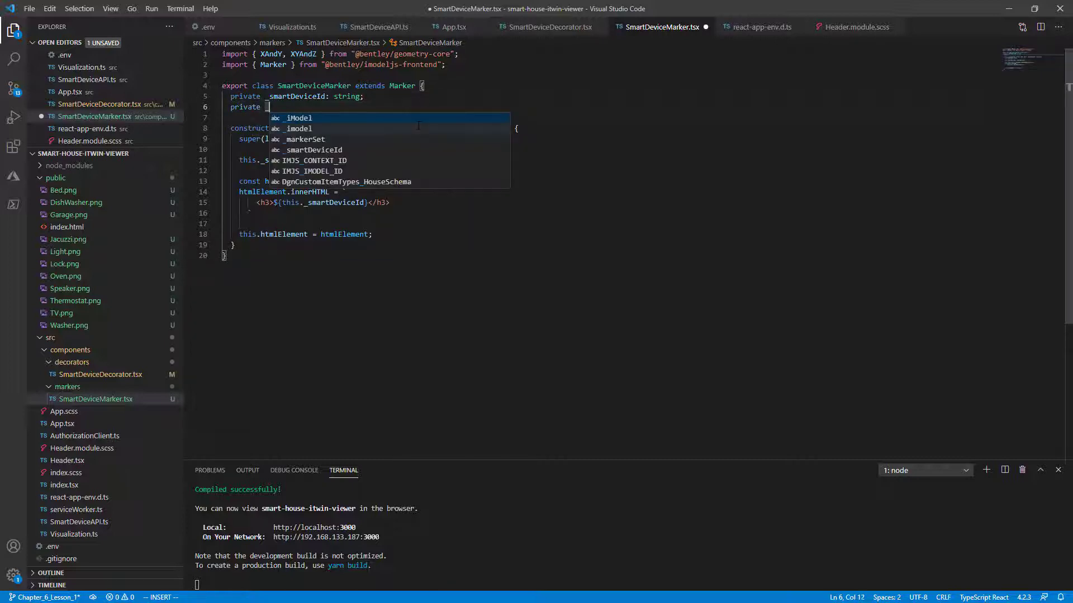
Add private _smartDeviceType: string, a smartDeviceType parameter, and this._smartDeviceType = smartDeviceType.
{"action": "type", "text": "_smartDeviceType: string;"}
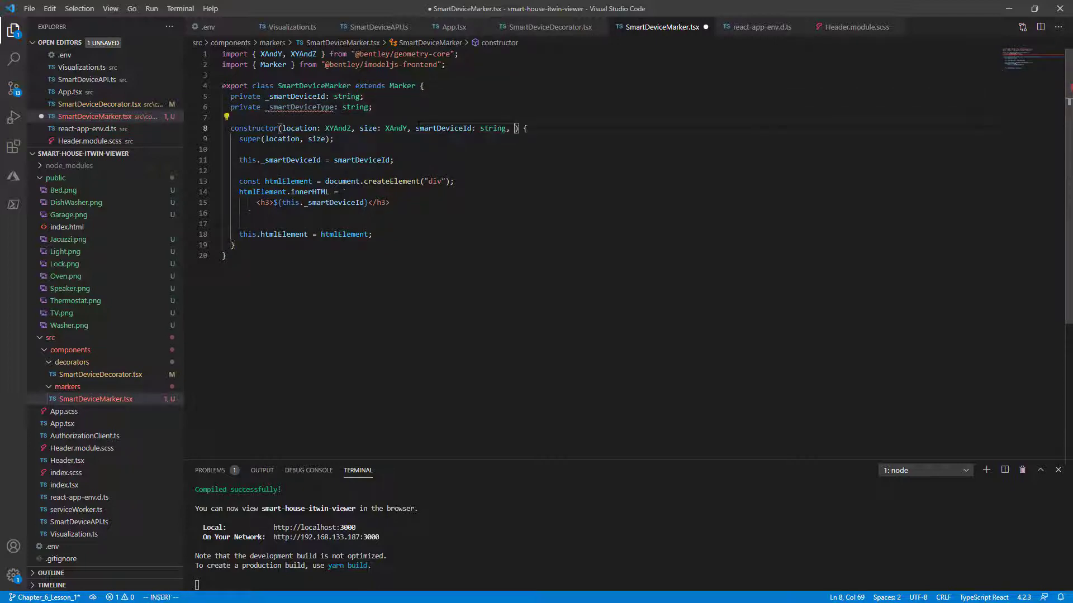
{"action": "type", "text": "s"}
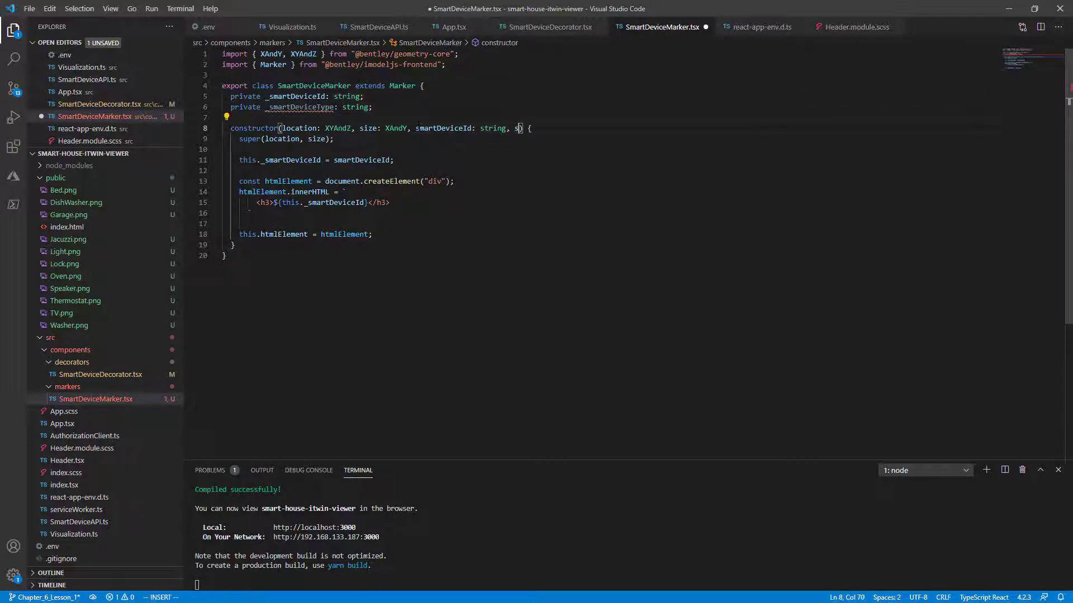
{"action": "type", "text": "martDeviceType: string"}
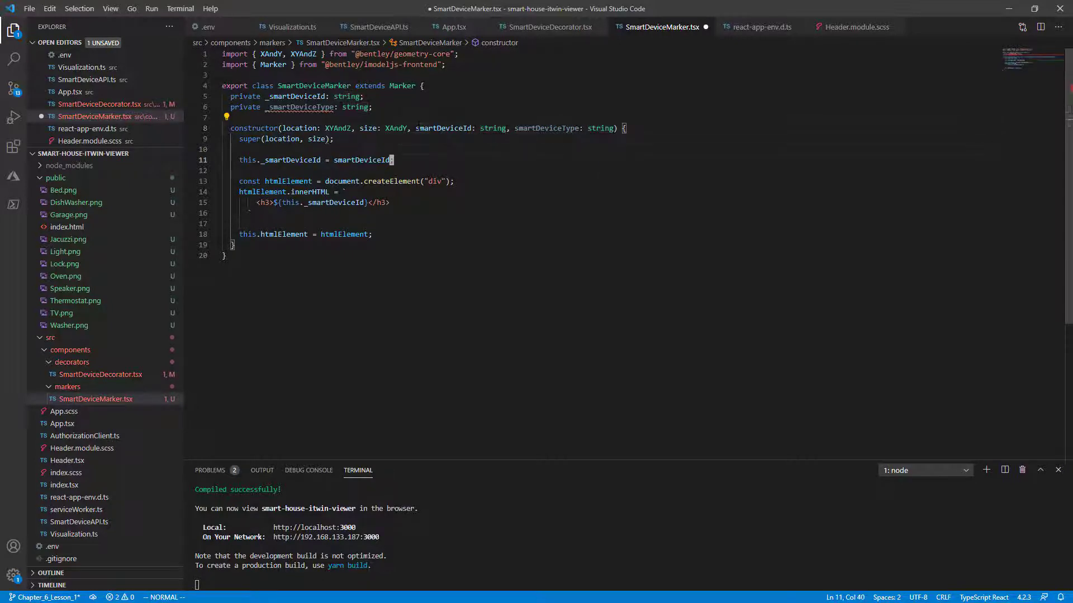
{"action": "type", "text": "this._"}
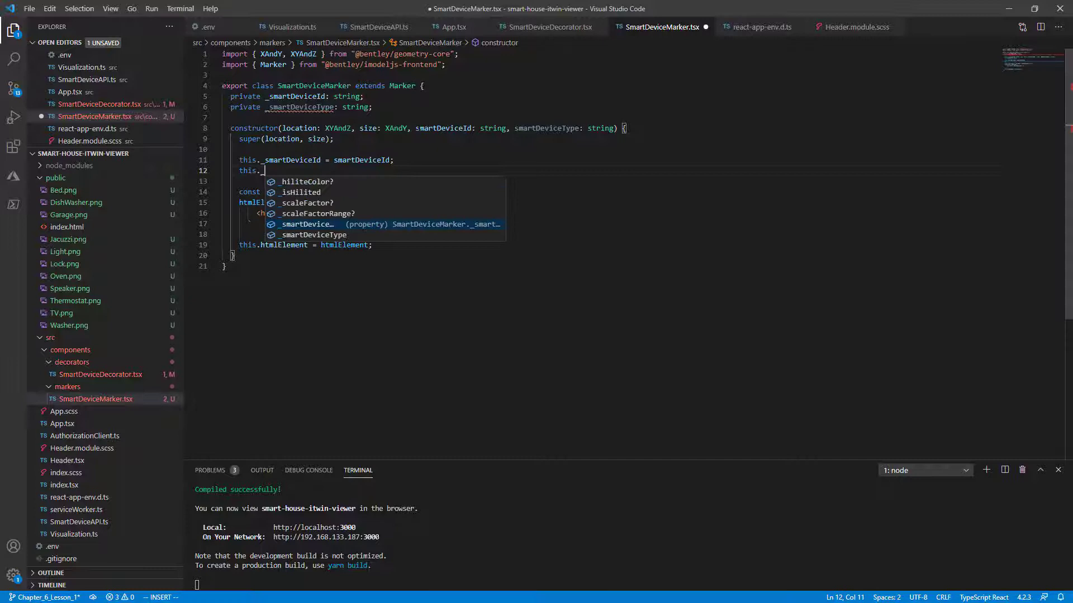
{"action": "type", "text": "_smartDeviceType"}
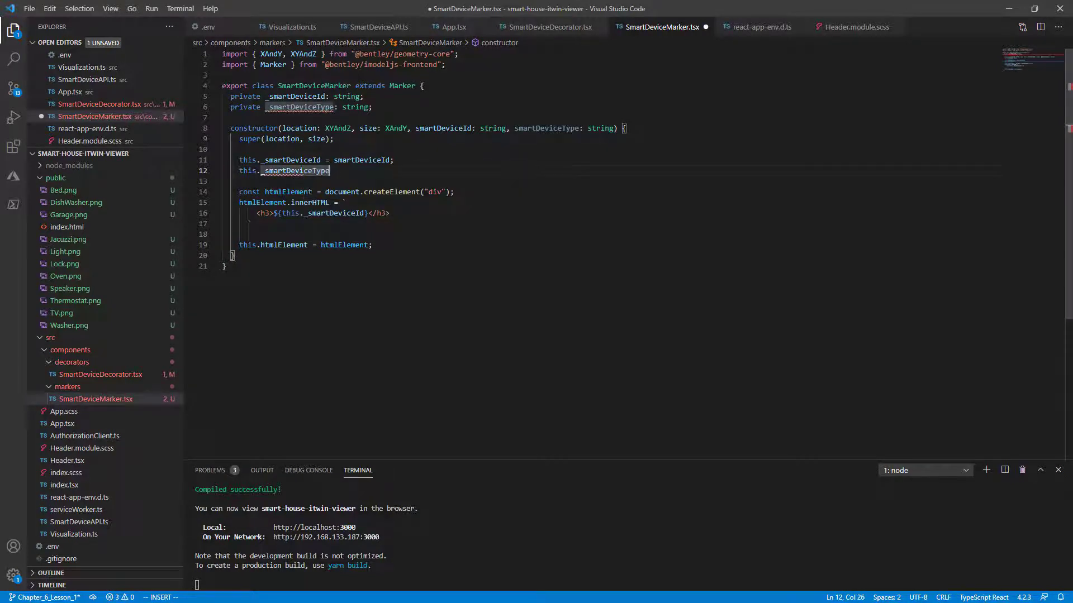
{"action": "type", "text": "= smartDeviceType;"}
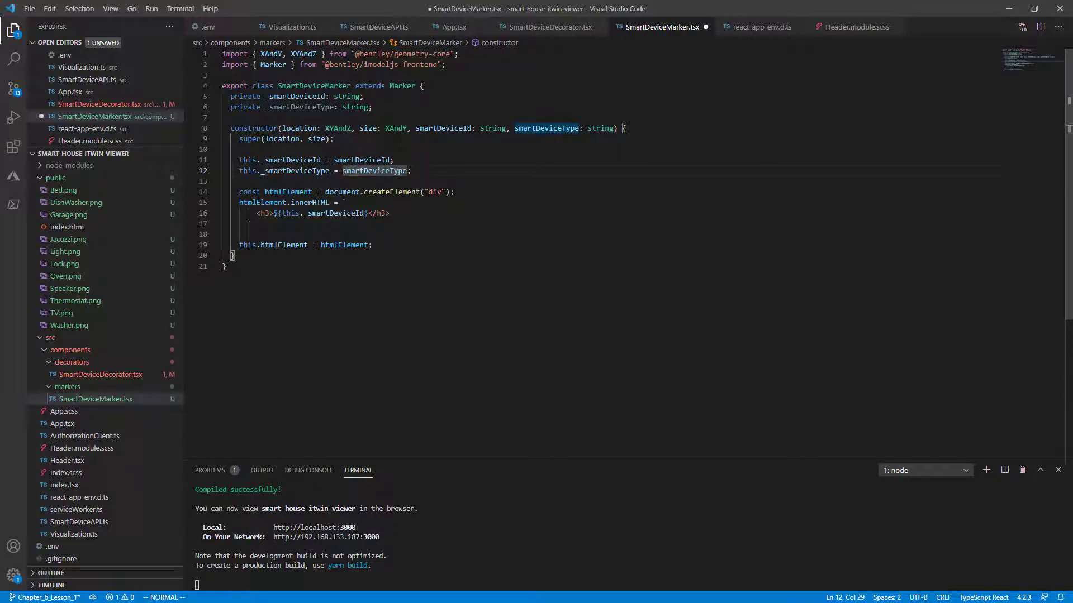
{"action": "mouse_move", "coordinate": [374, 170]}
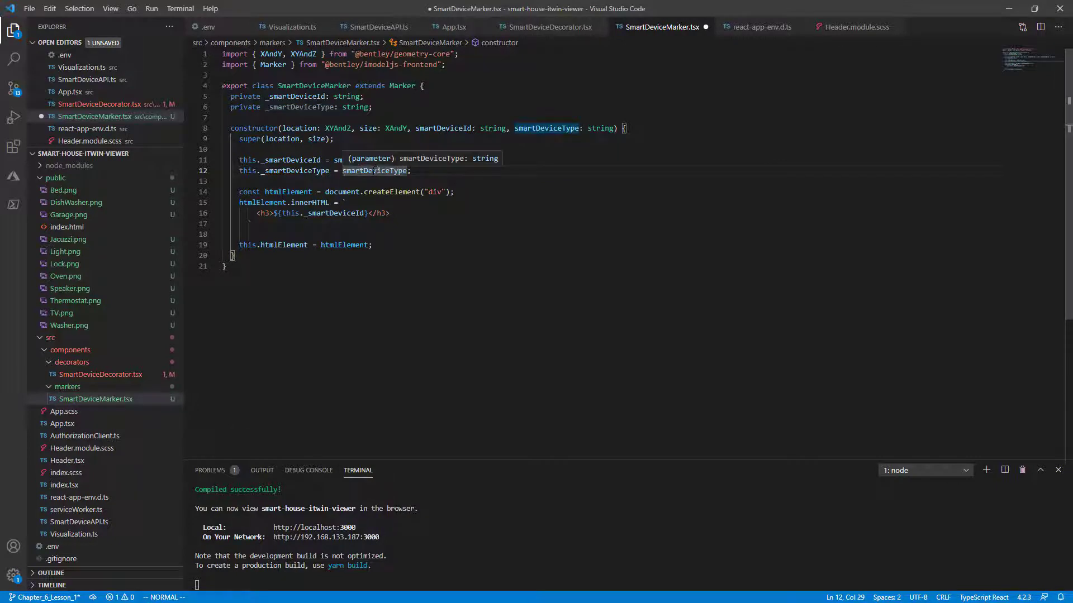
In SmartDeviceDecorator.tsx, pass SmartDeviceType to each marker and change width x from 50 to 40.
{"action": "left_click", "coordinate": [100, 374]}
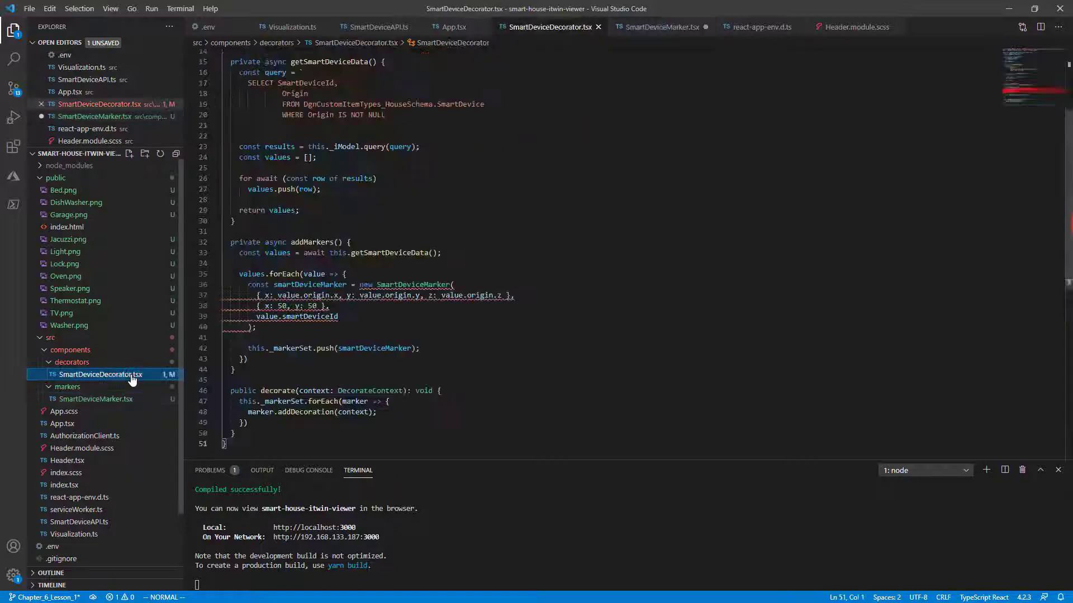
{"action": "left_click", "coordinate": [313, 317]}
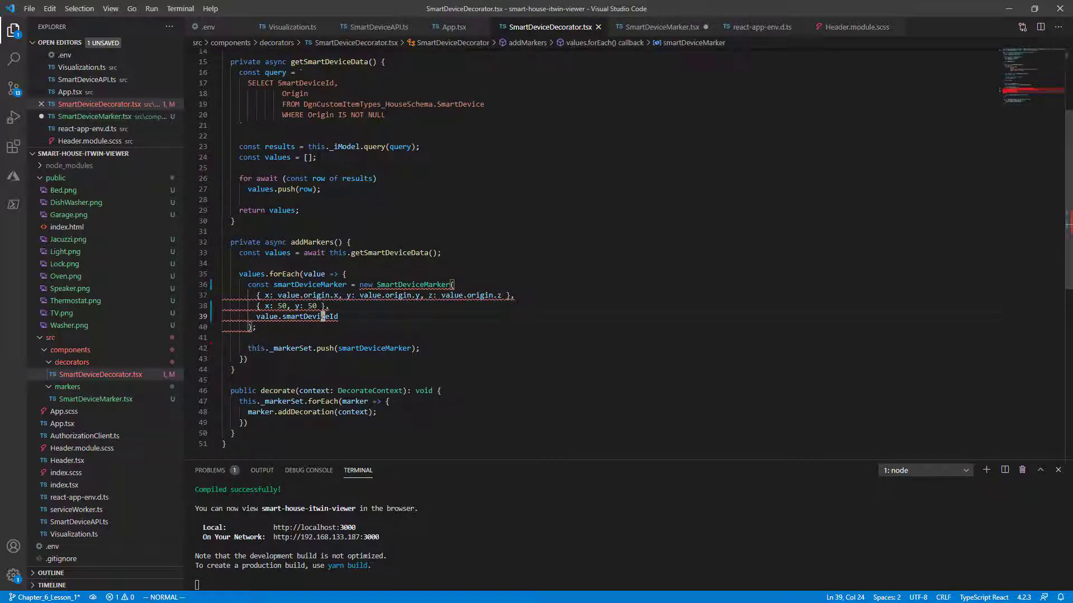
{"action": "mouse_move", "coordinate": [322, 316]}
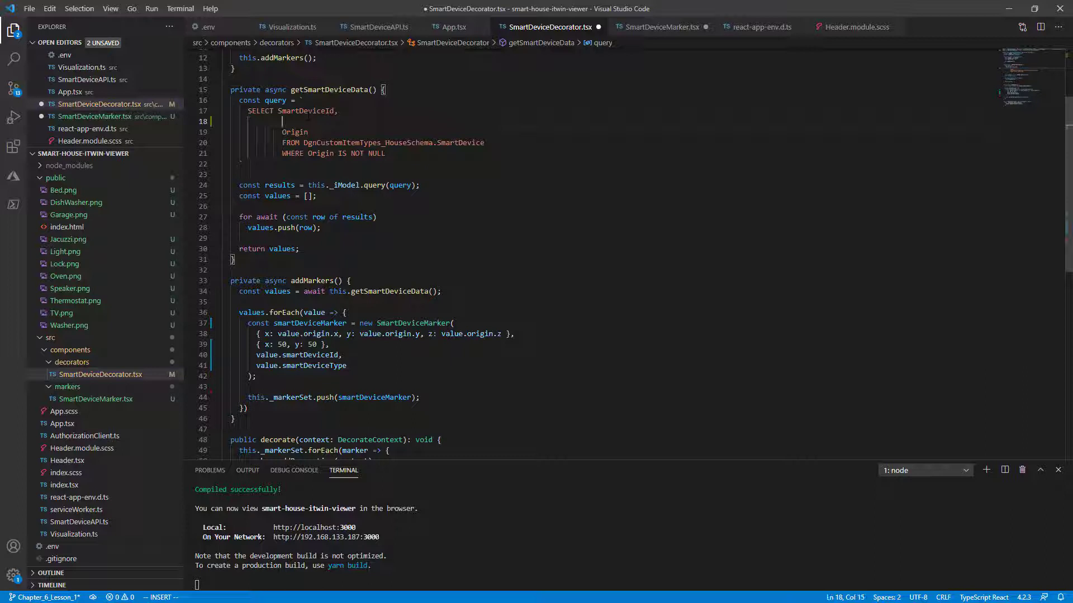
{"action": "type", "text": "SmartI"}
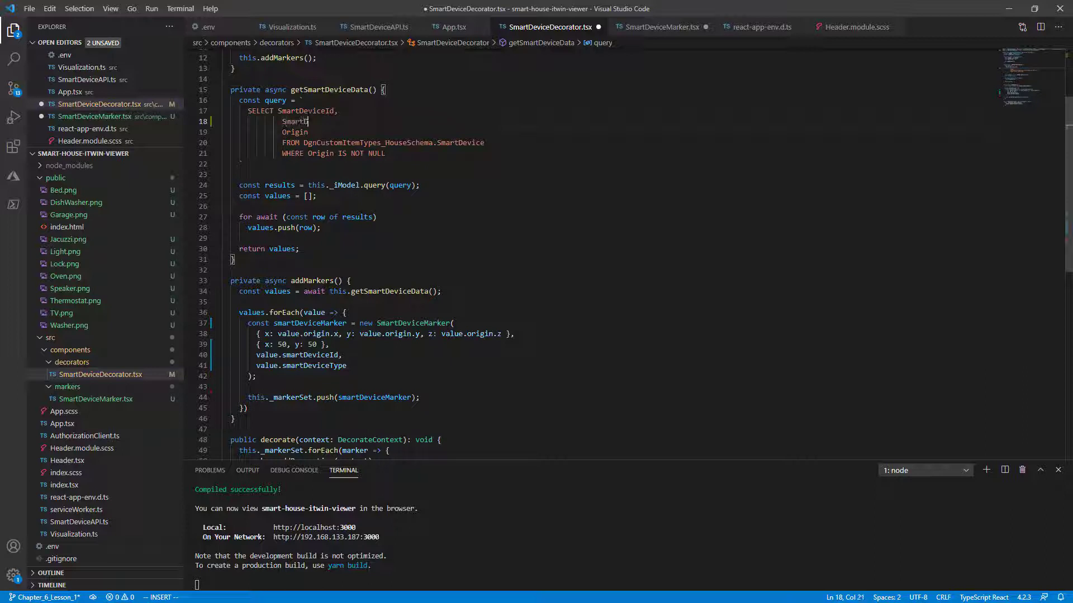
{"action": "type", "text": "DeviceType,"}
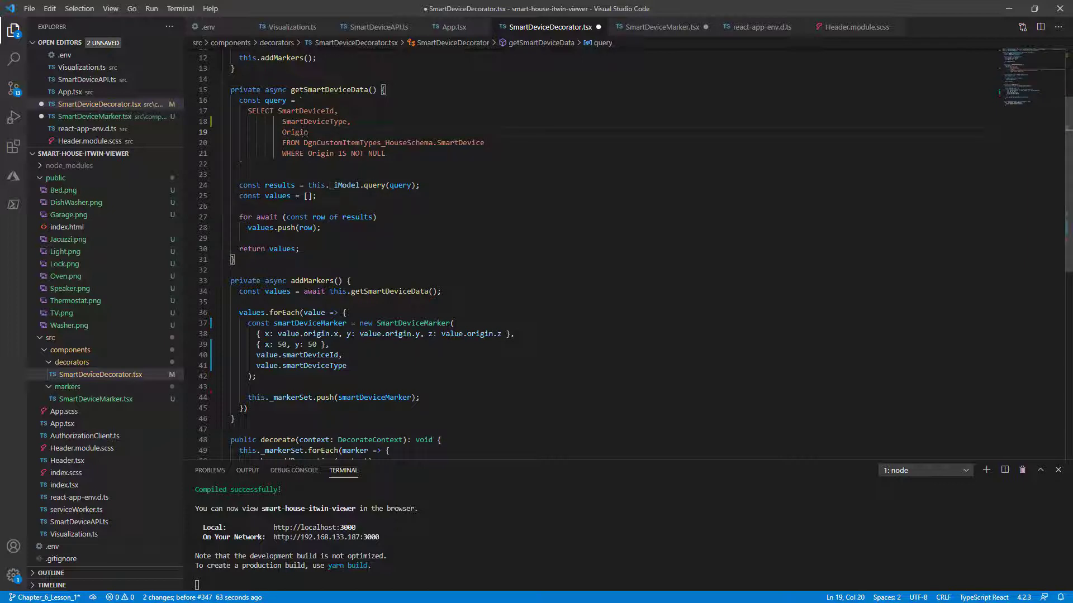
{"action": "left_click", "coordinate": [323, 344]}
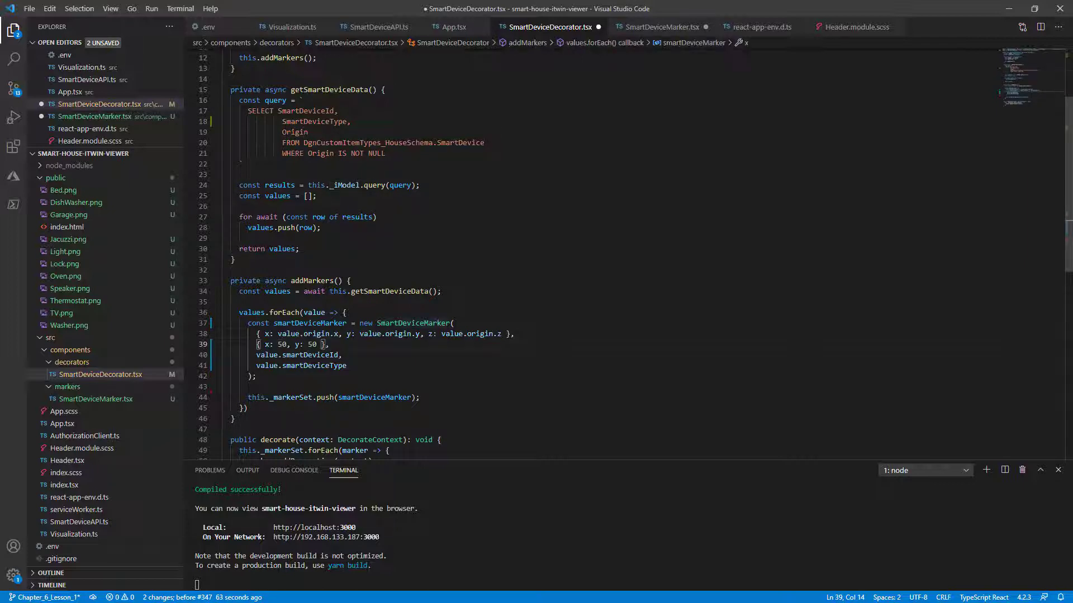
{"action": "type", "text": "40"}
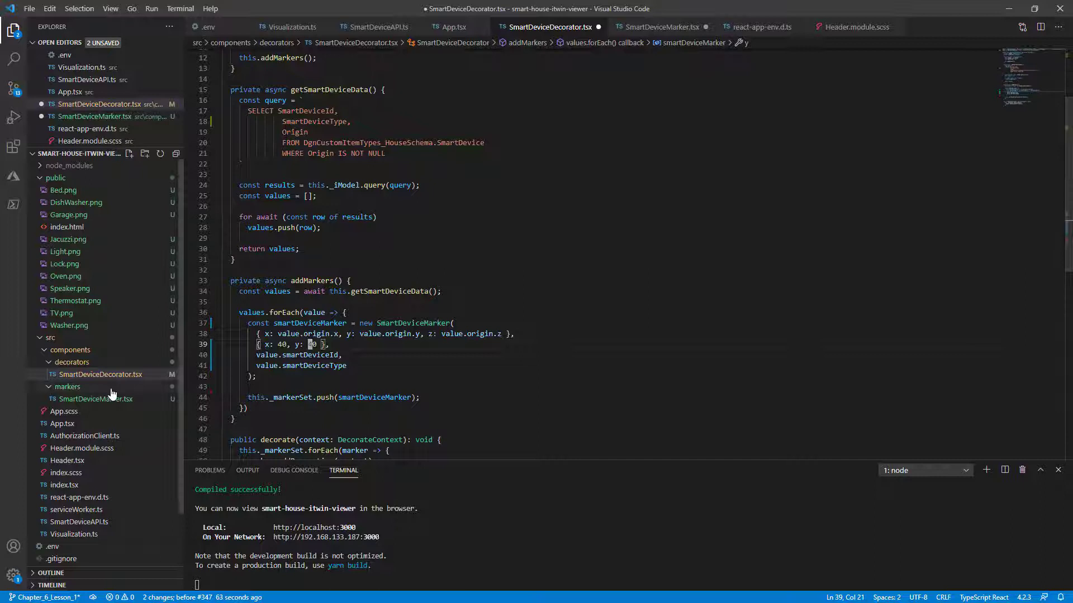
{"action": "left_click", "coordinate": [95, 398]}
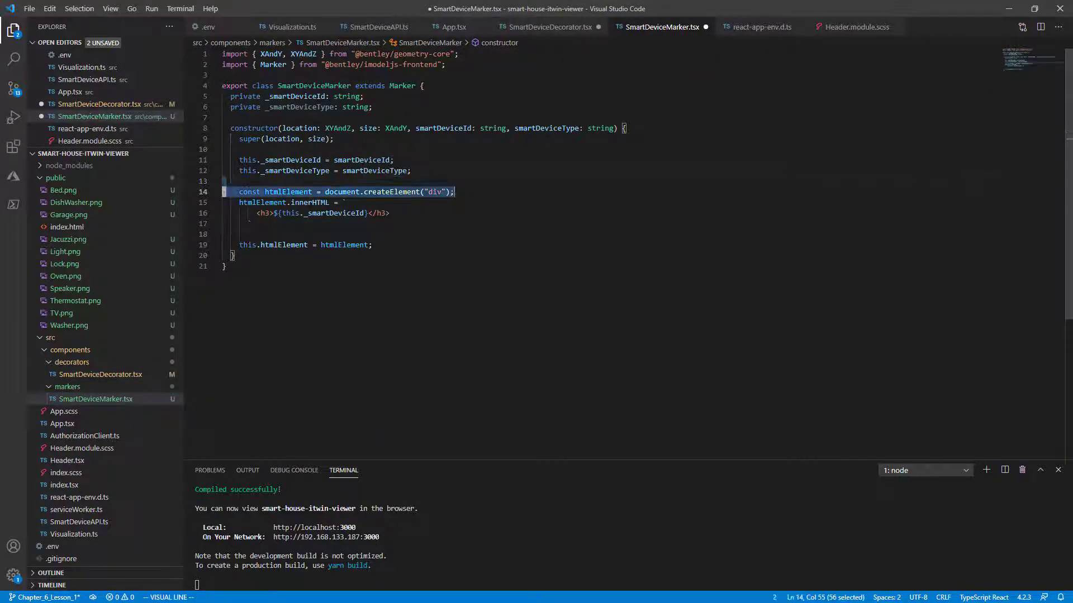
Replace the htmlElement markup with this.setImageUrl(`/${this._smartDeviceType}`) in the marker constructor.
{"action": "key", "text": "Delete"}
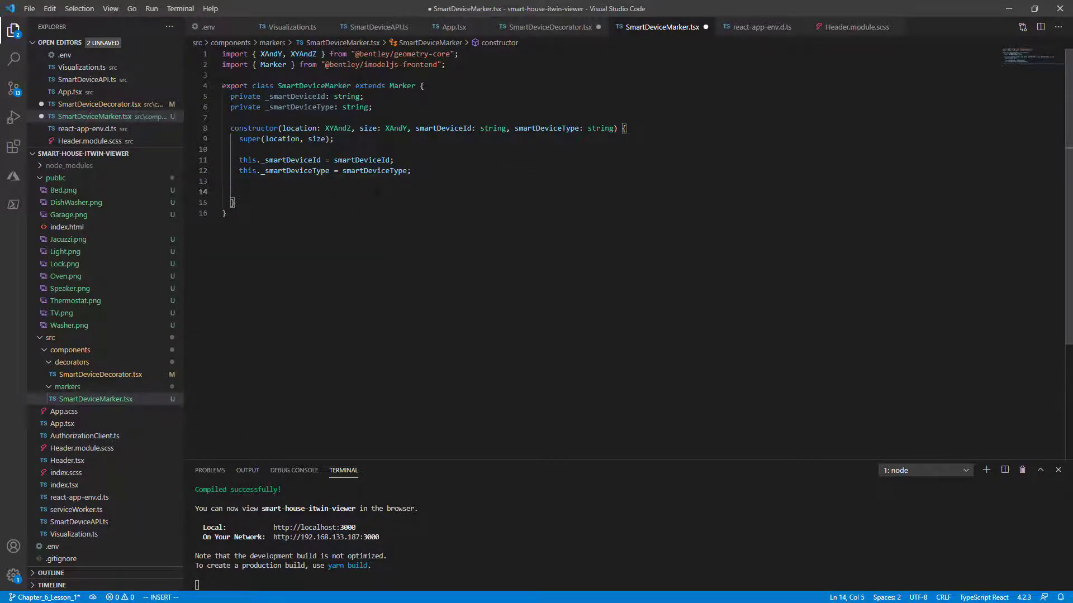
{"action": "type", "text": "this.setImageUrl(`"}
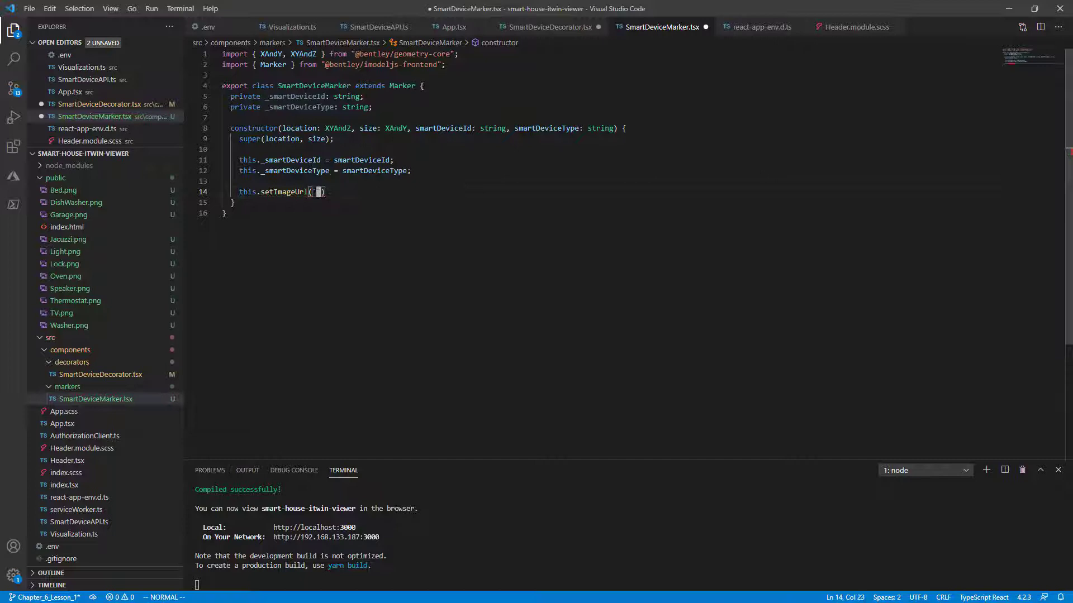
{"action": "mouse_move", "coordinate": [68, 182]}
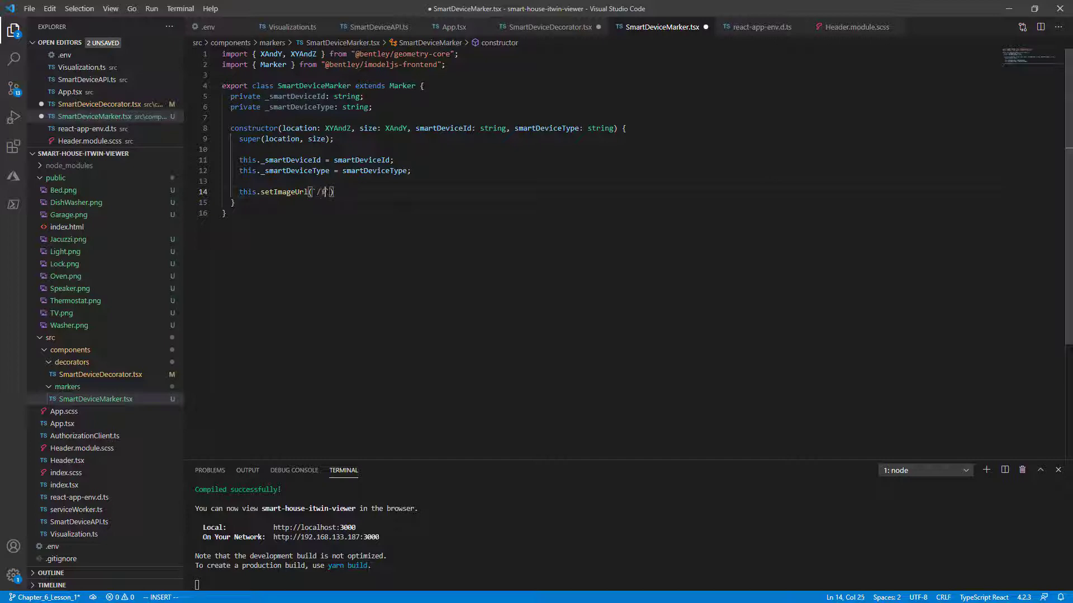
{"action": "type", "text": "${}"}
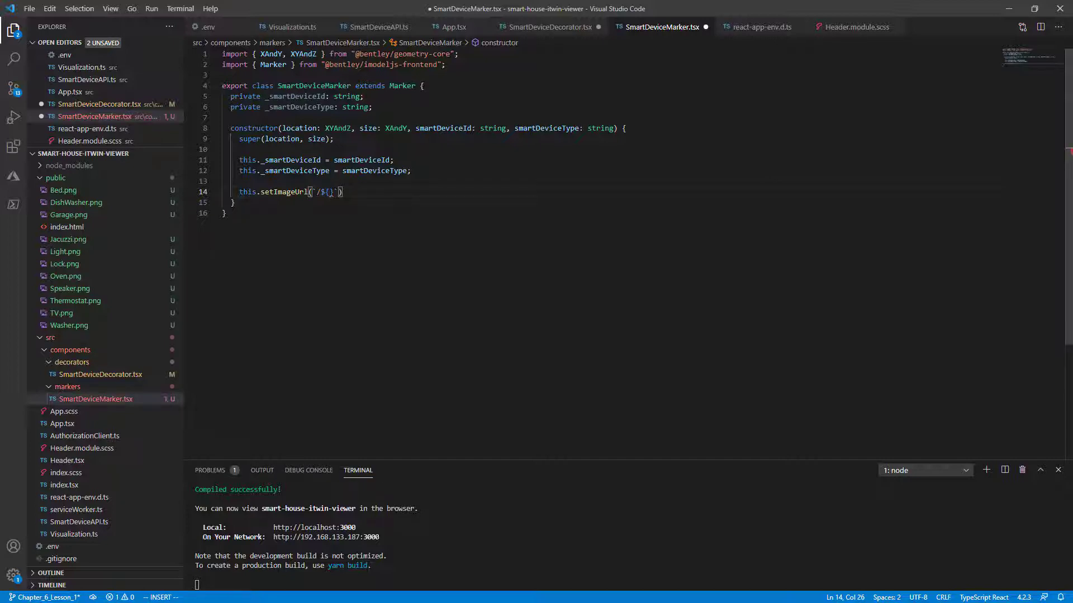
{"action": "type", "text": "this._sma"}
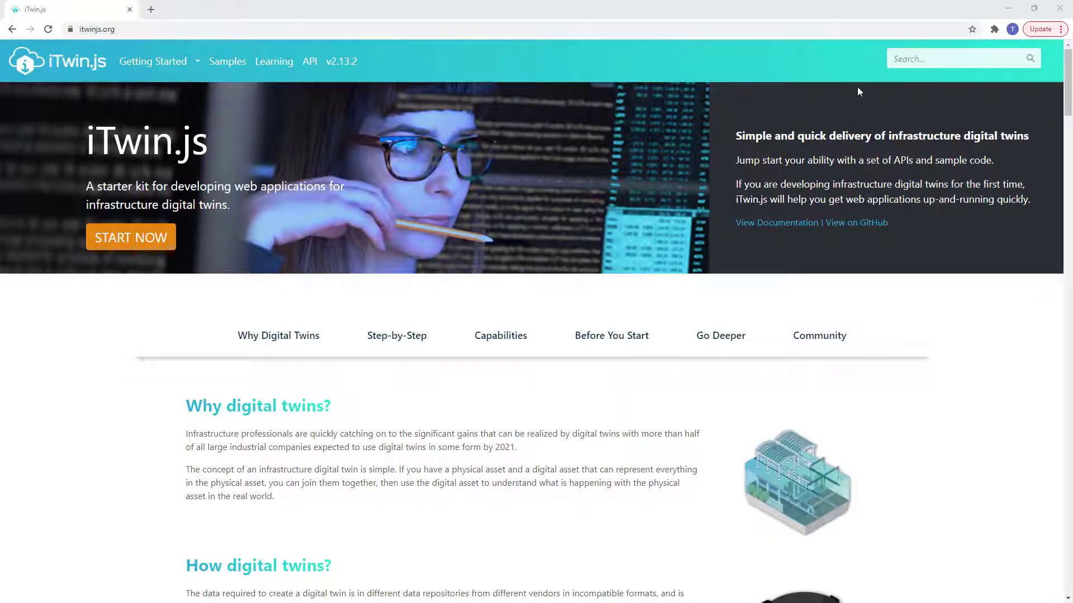
Search the iTwin.js docs for Marker and find the setImageUrl method description.
{"action": "type", "text": "Marker"}
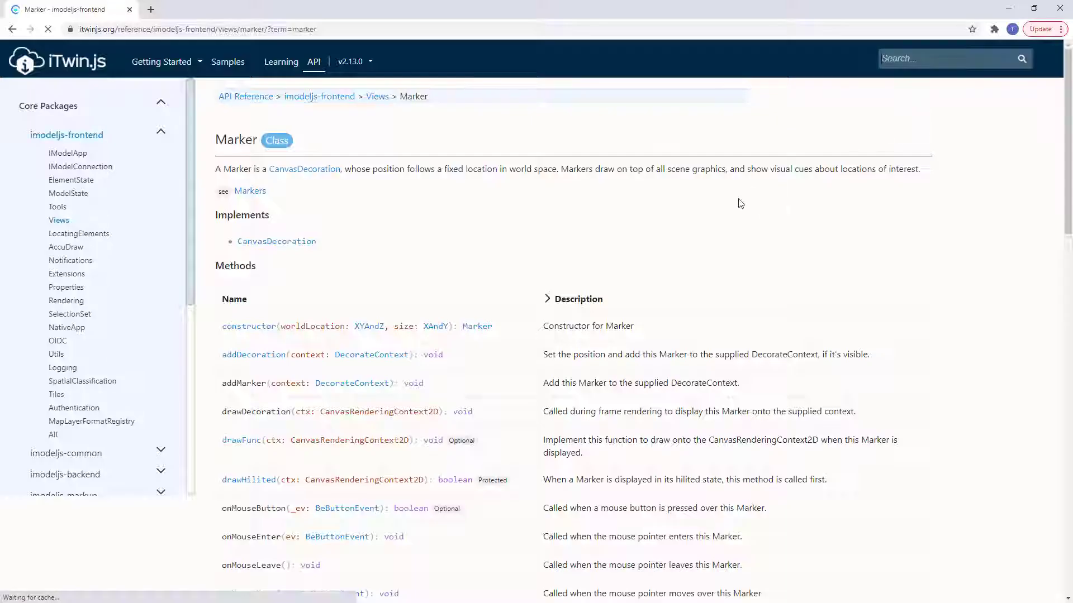
{"action": "scroll", "scroll_direction": "down", "scroll_amount": 3}
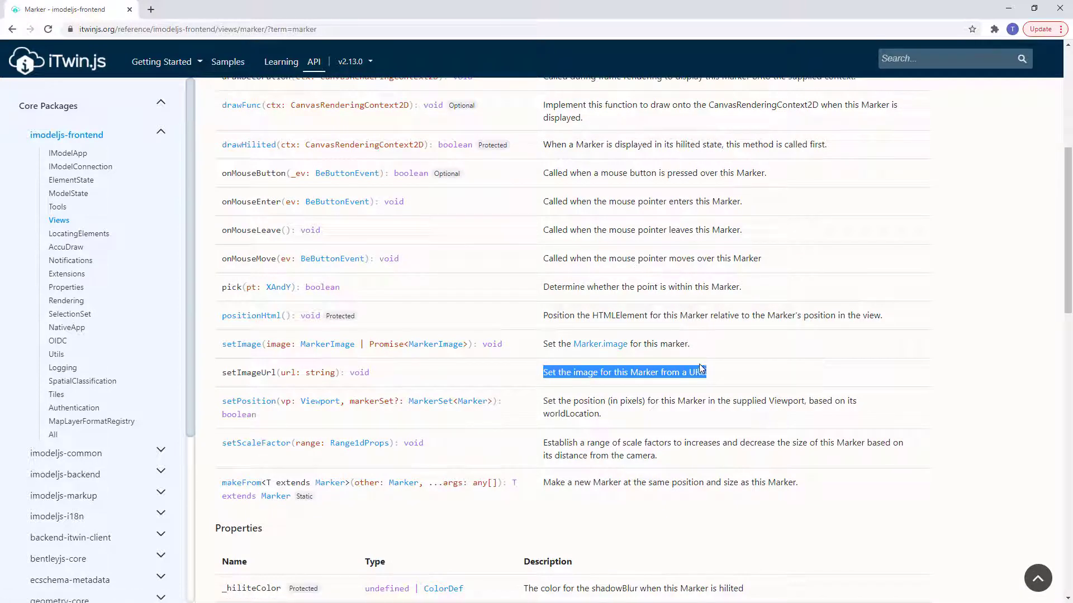
{"action": "left_click", "coordinate": [653, 369]}
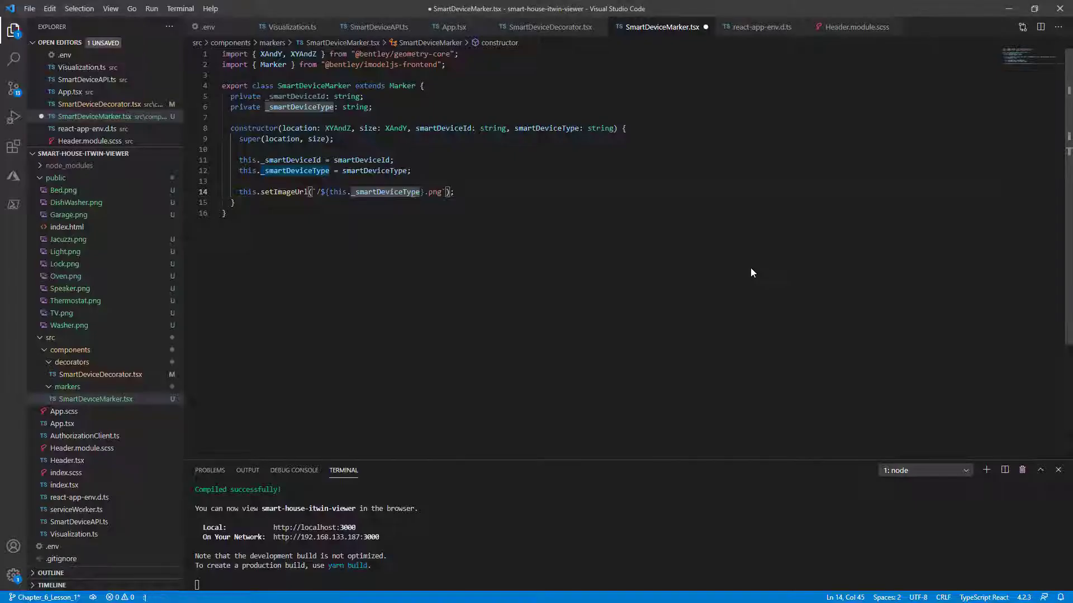
Save SmartDeviceMarker.tsx with the `/${this._smartDeviceType}.png` image path so the viewer reloads.
{"action": "key", "text": "Ctrl+s"}
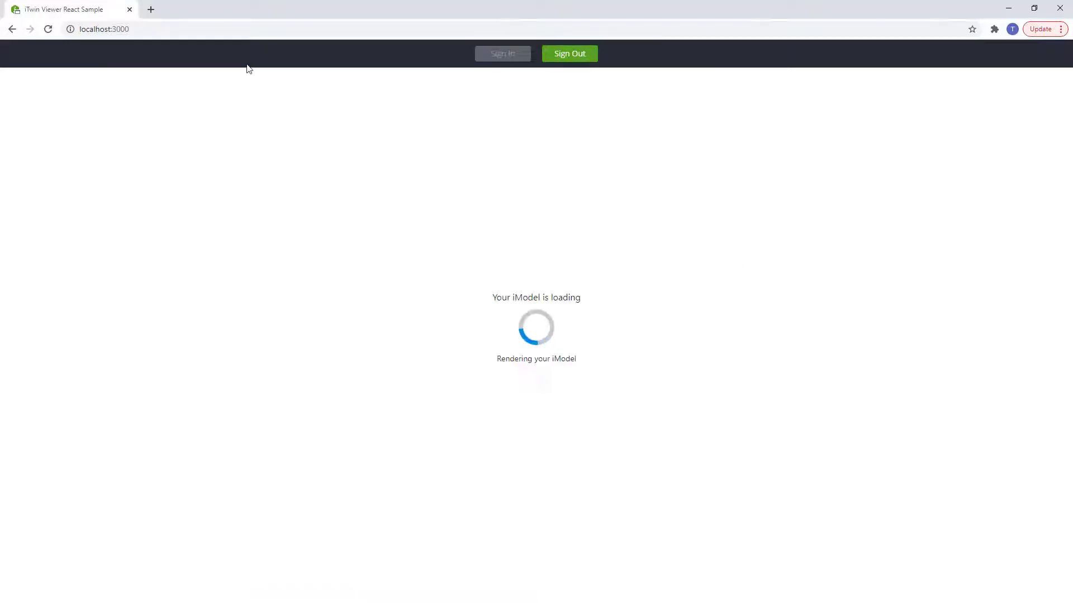
{"action": "mouse_move", "coordinate": [446, 140]}
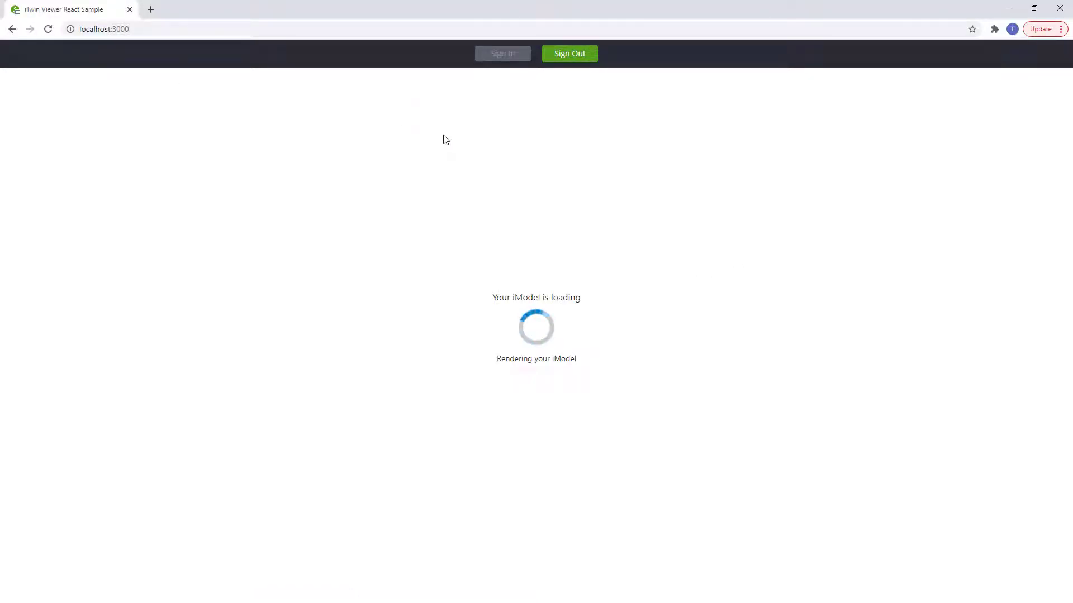